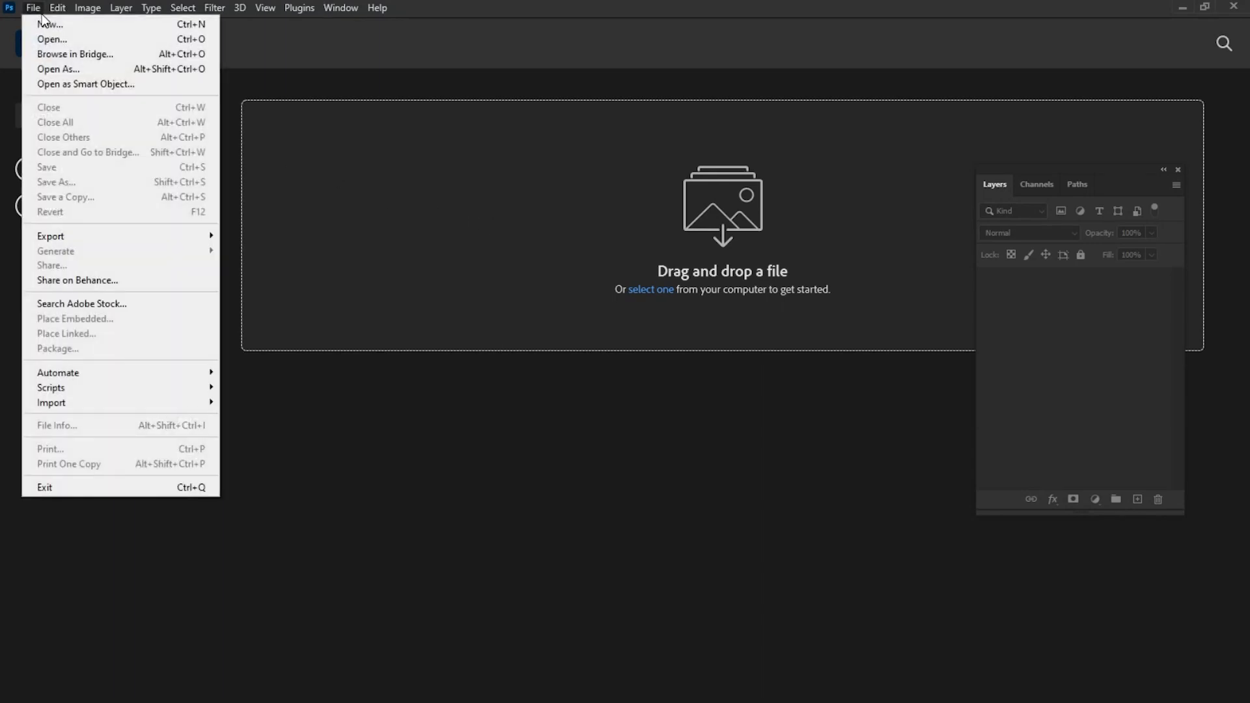
# - Create a new blank white 200 × 200 px document at 300 ppi
pyautogui.click(49, 24)
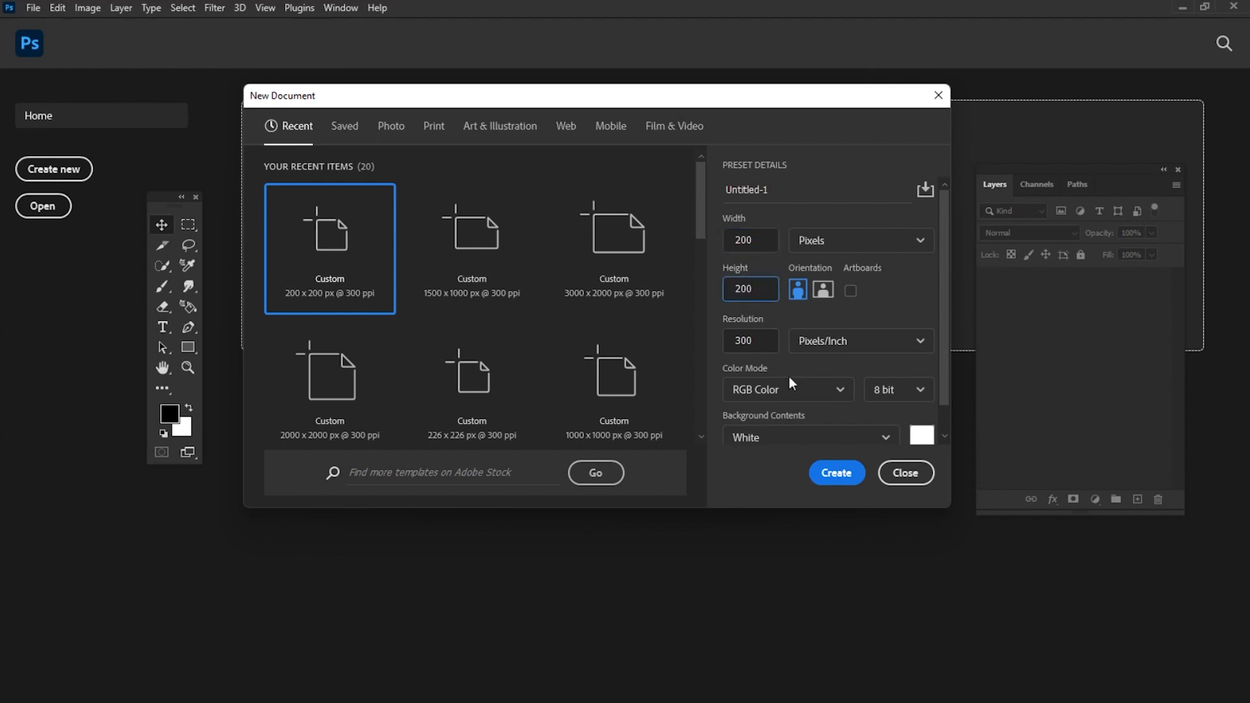
pyautogui.click(835, 473)
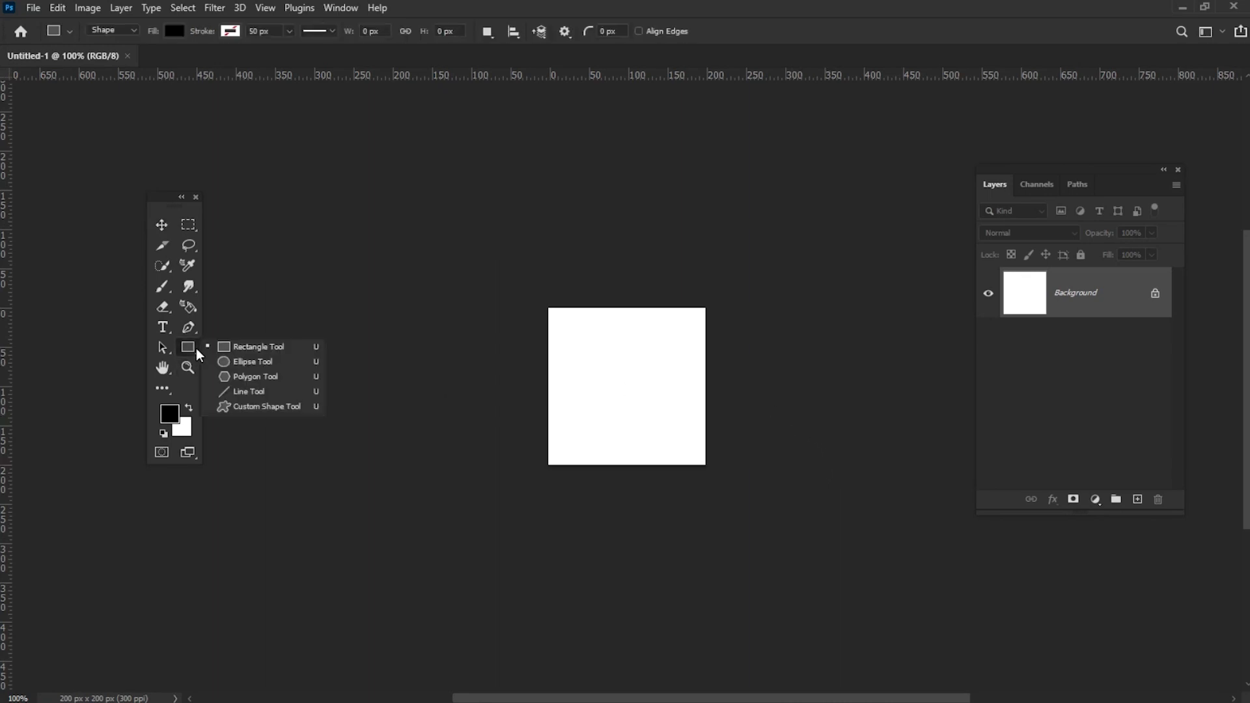
# - Draw a centred black 110 × 110 px circle, duplicate it and move copies out to the corners
pyautogui.click(251, 361)
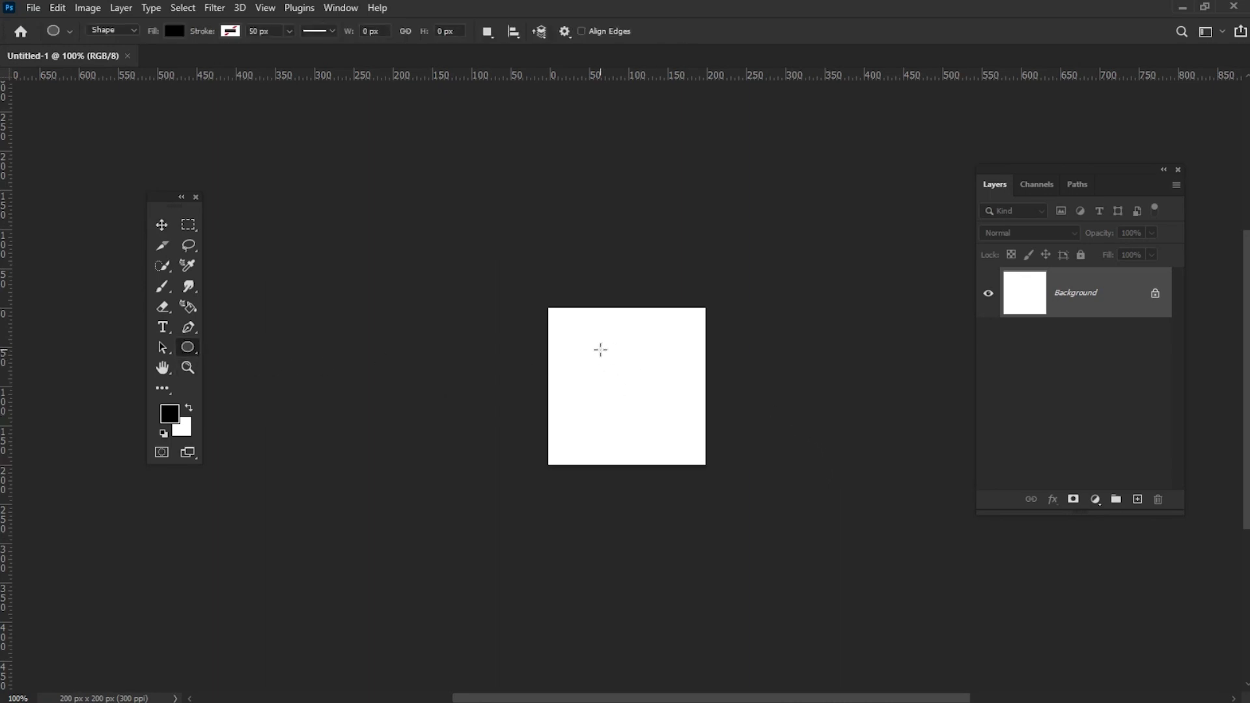
pyautogui.click(601, 349)
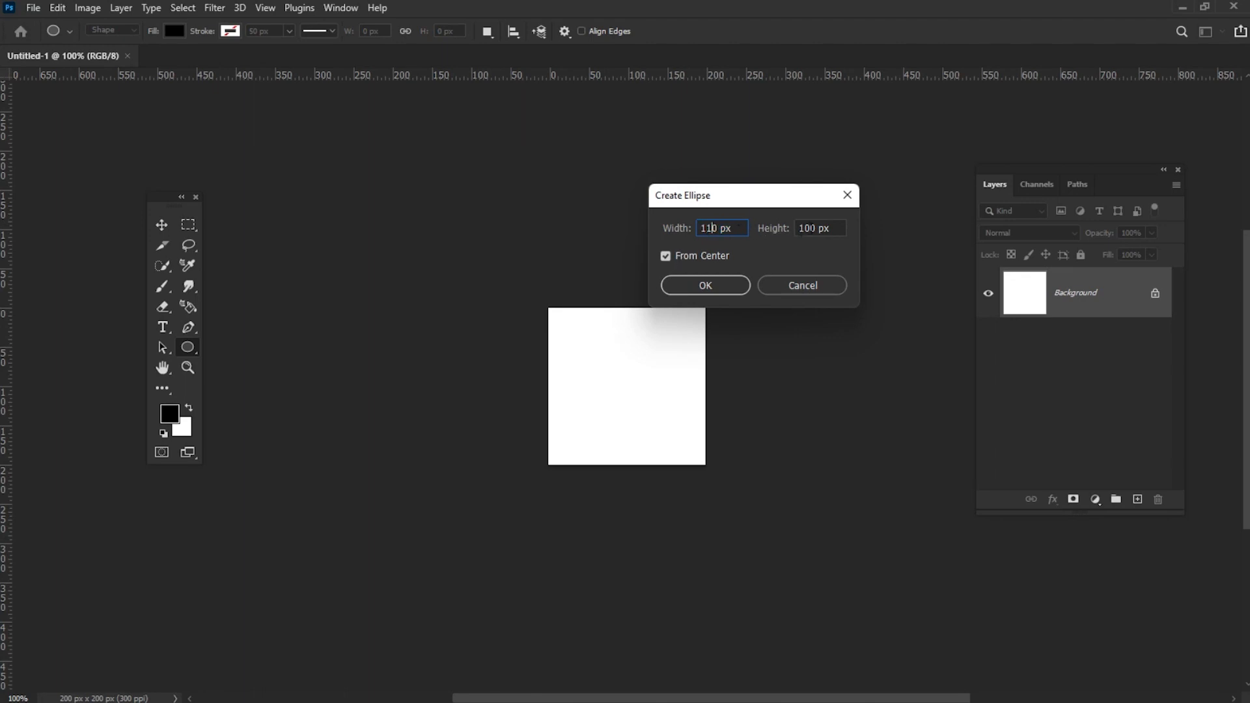
pyautogui.click(704, 285)
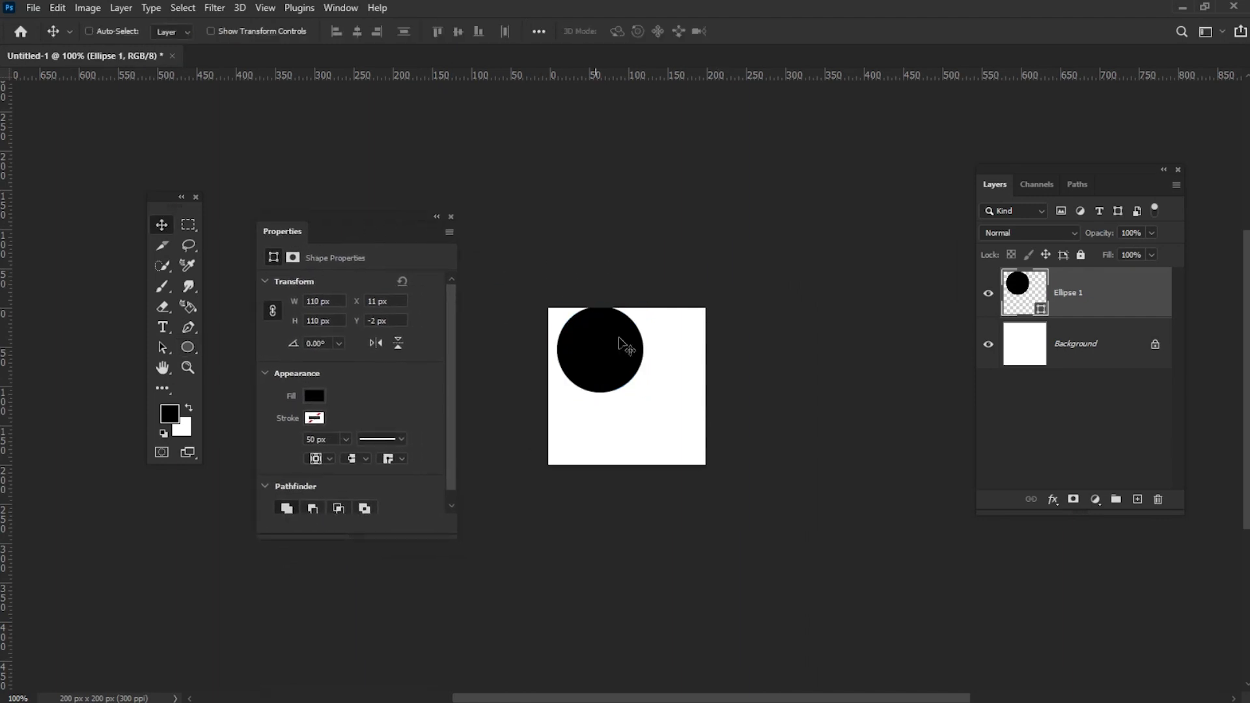
pyautogui.press('ctrl+t')
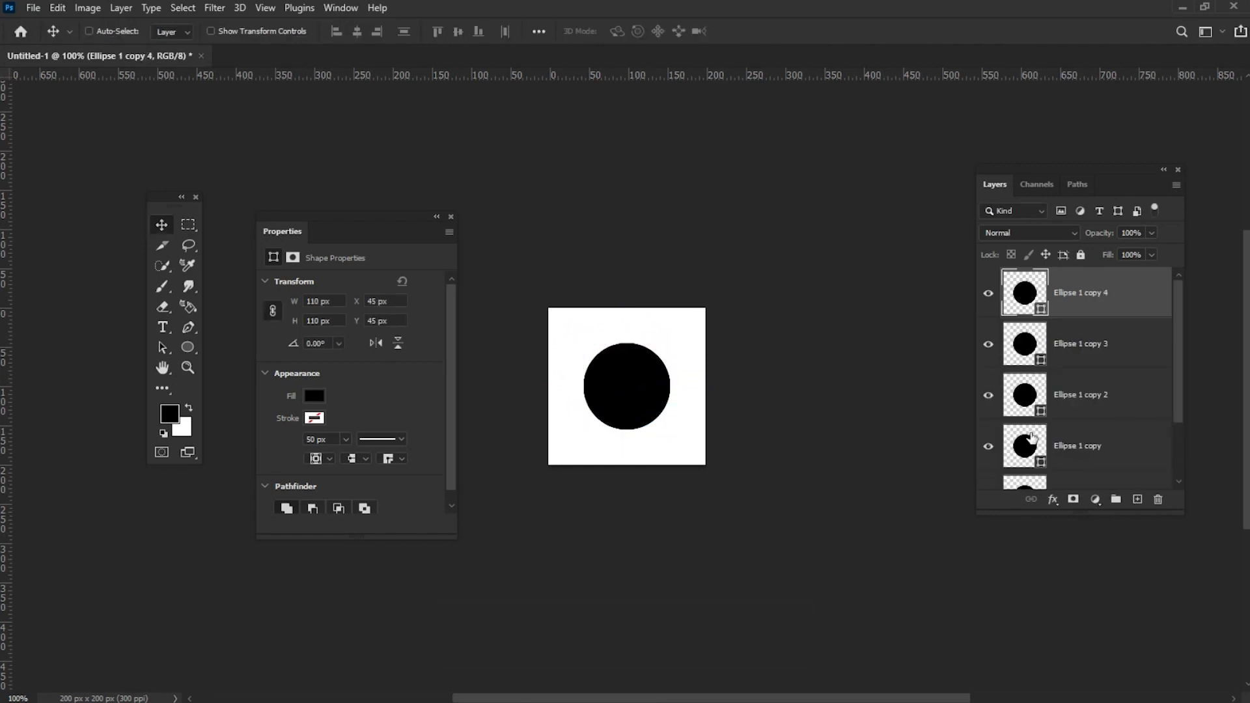
pyautogui.press('ctrl+t')
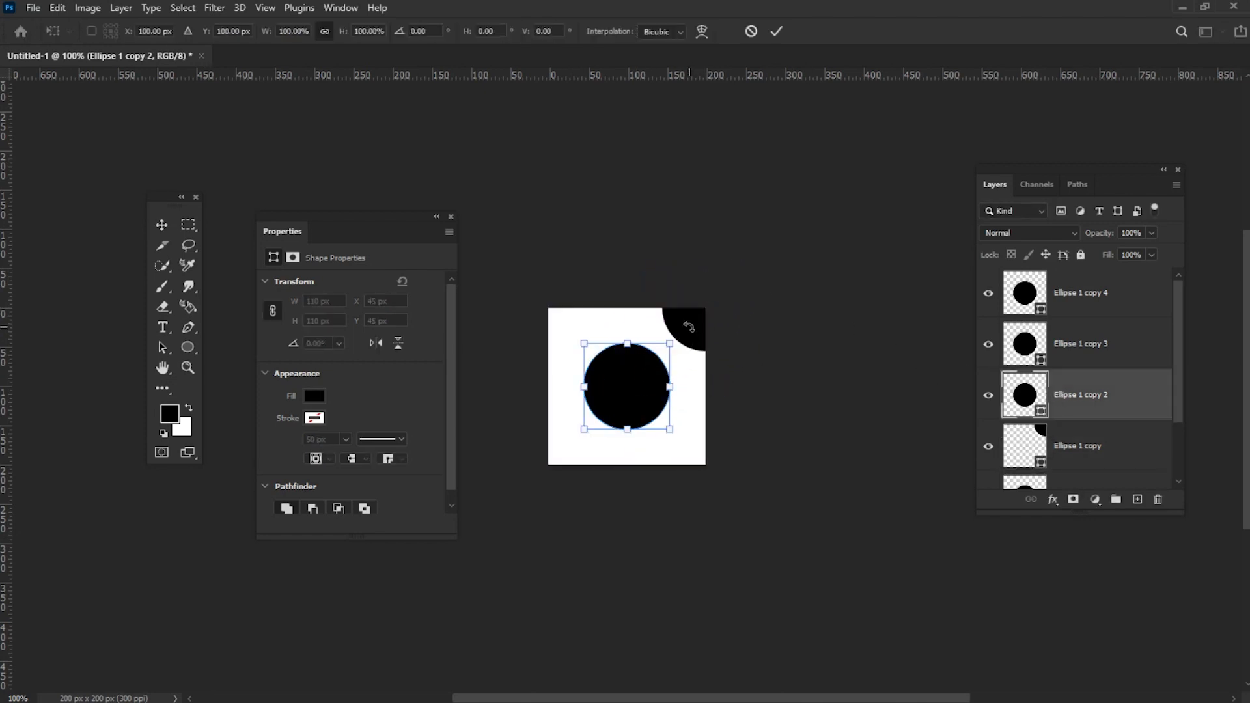
pyautogui.moveTo(628, 389); pyautogui.dragTo(545, 322)
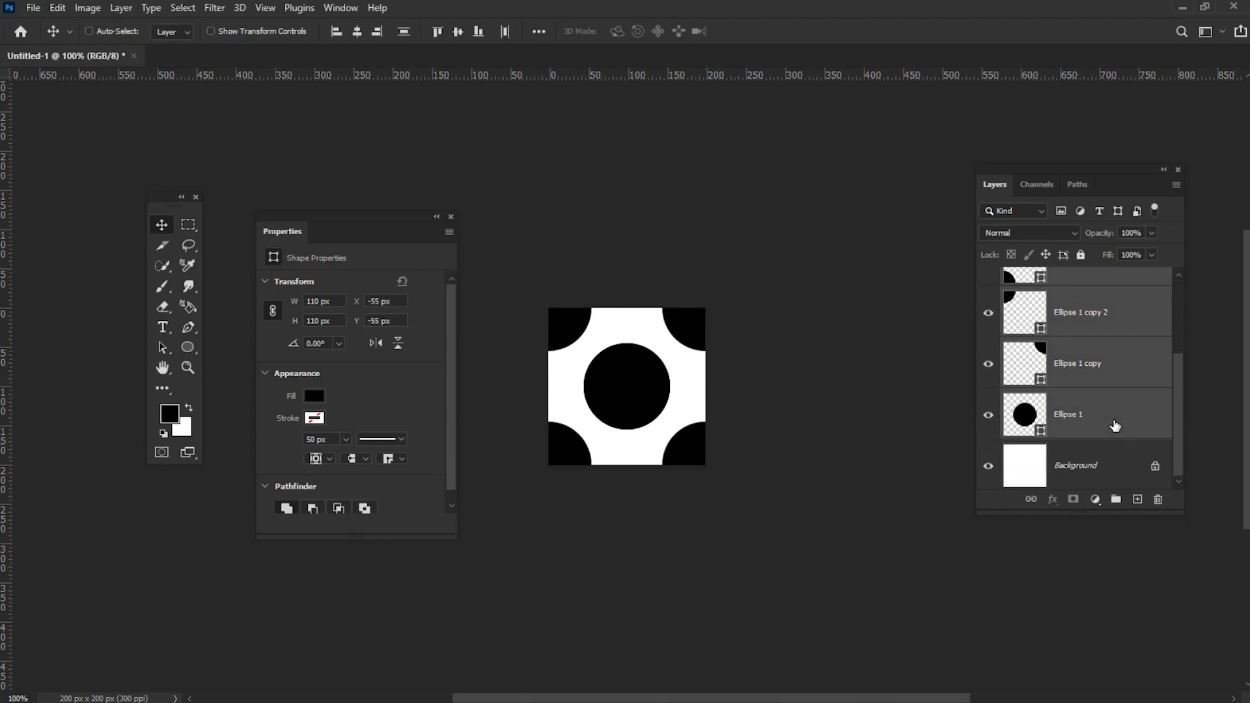
# - Convert the circle layers to one smart object and soften it with a 15 px Gaussian Blur
pyautogui.rightClick(1081, 414)
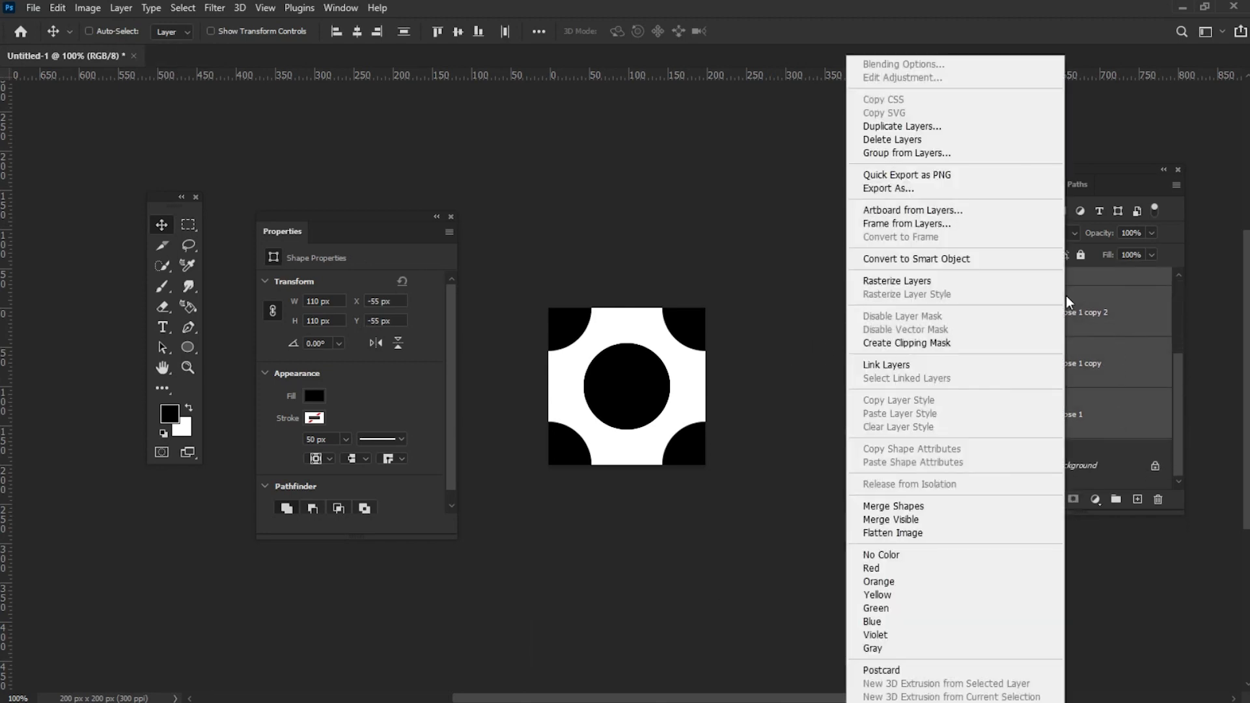
pyautogui.moveTo(915, 258)
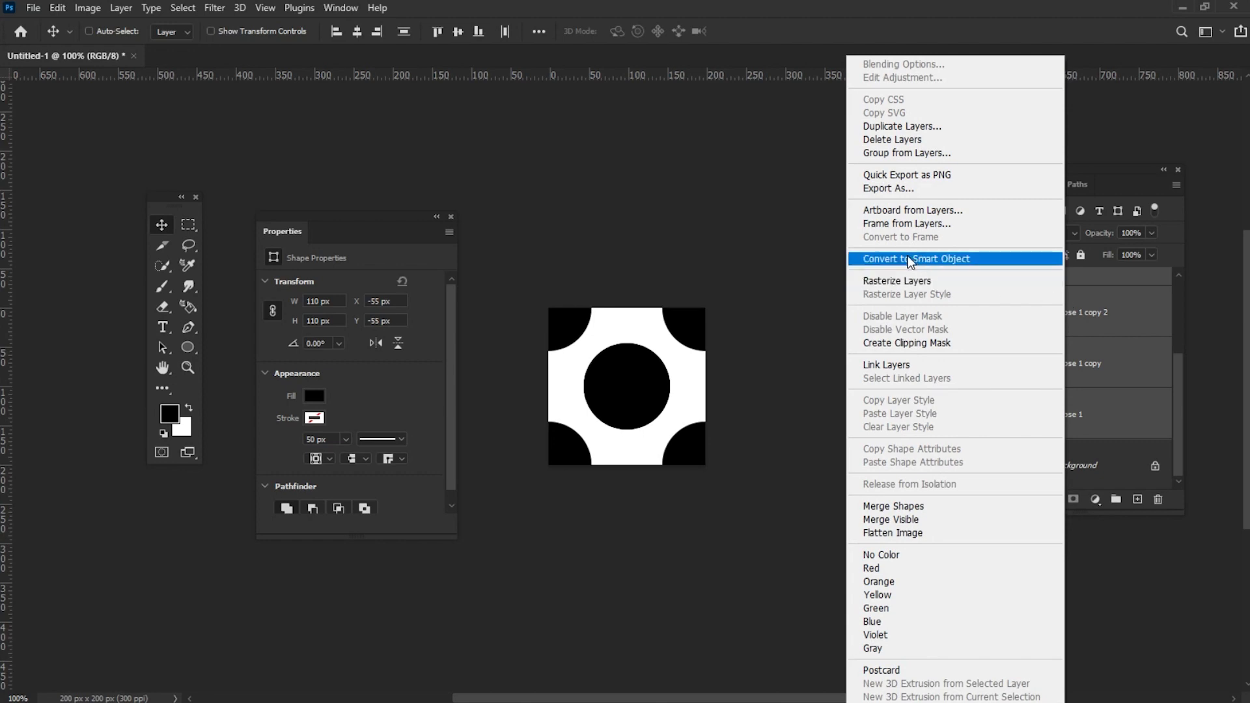
pyautogui.click(916, 257)
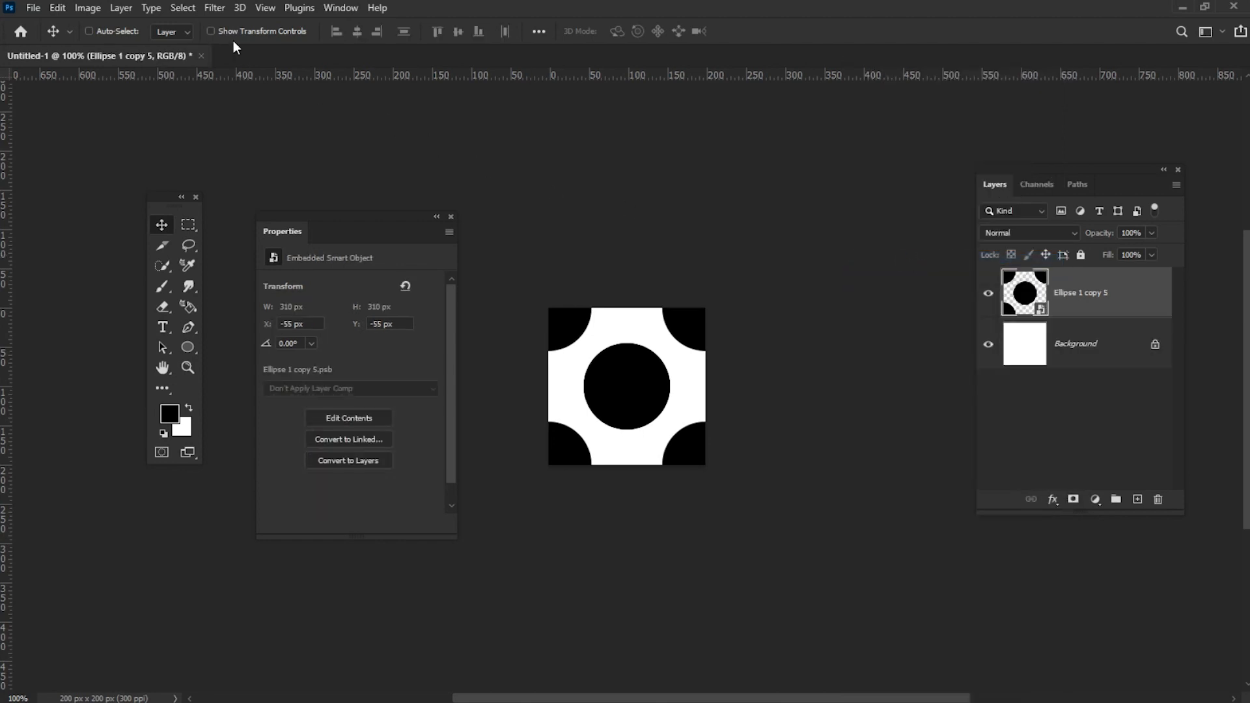
pyautogui.click(213, 8)
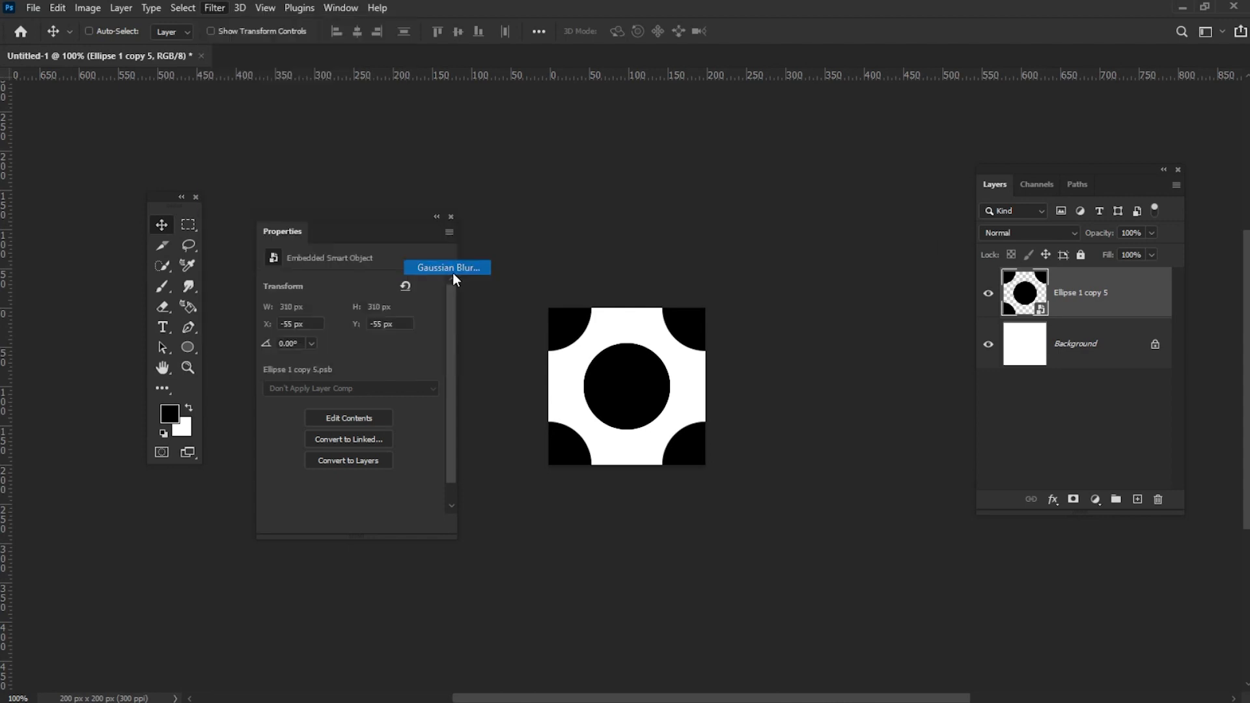
pyautogui.click(448, 267)
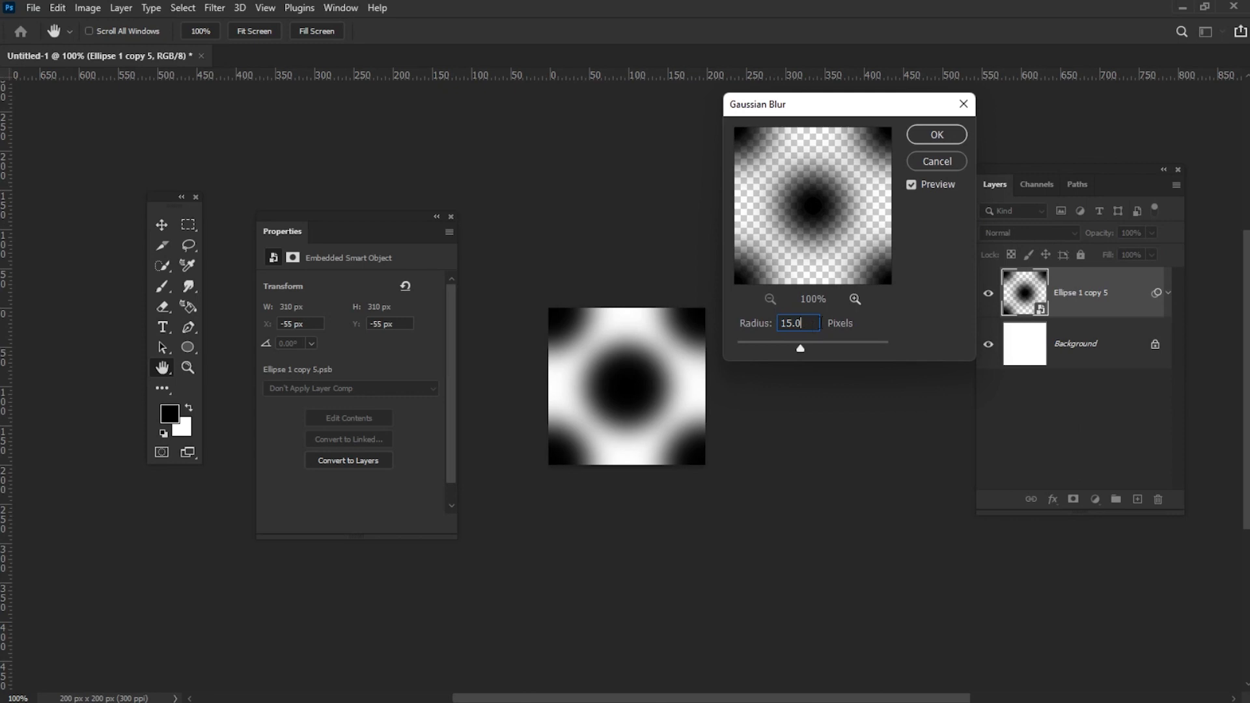
pyautogui.click(936, 135)
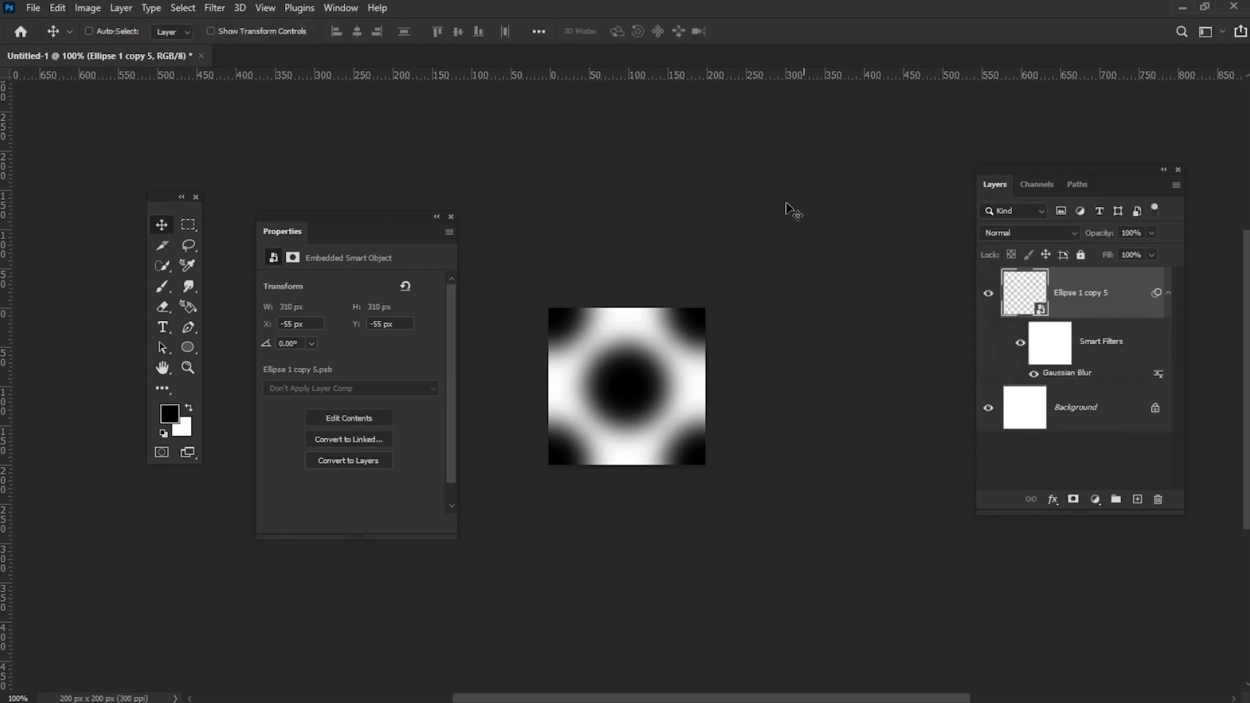
# - Define the blurred dot tile as a custom pattern named Pattern 01
pyautogui.click(56, 8)
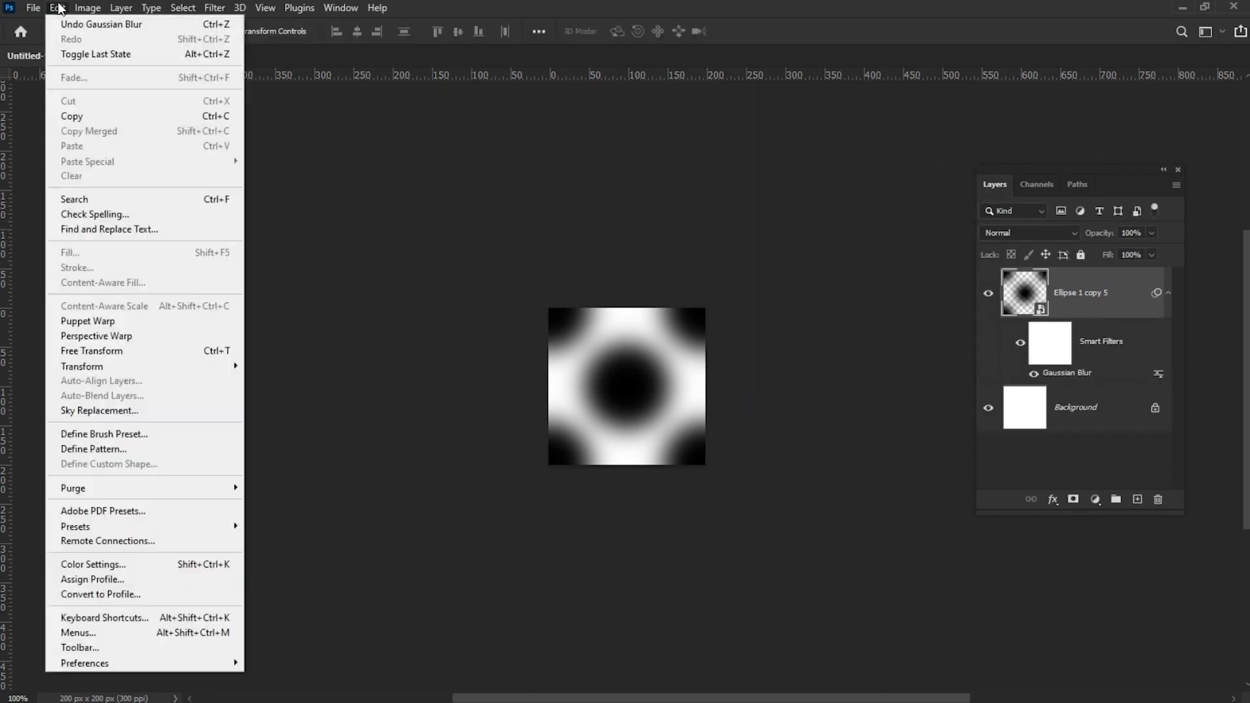
pyautogui.click(93, 449)
pyautogui.write('Pattern 01')
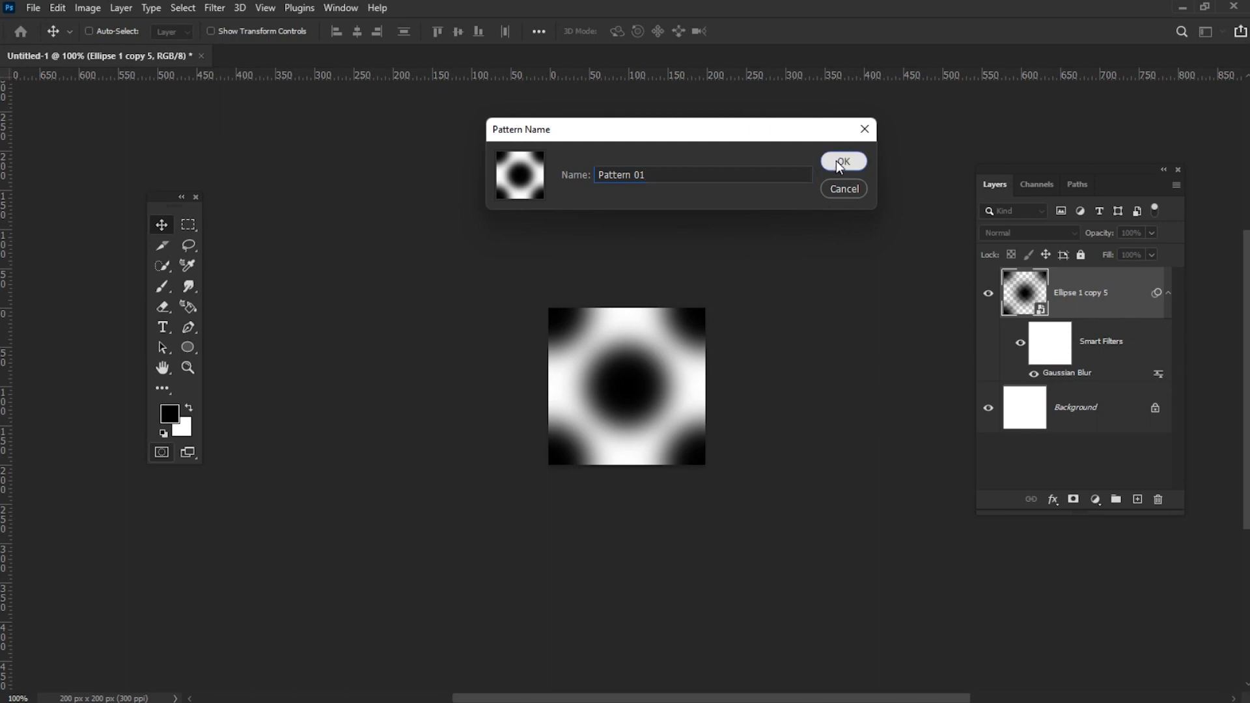
pyautogui.click(843, 162)
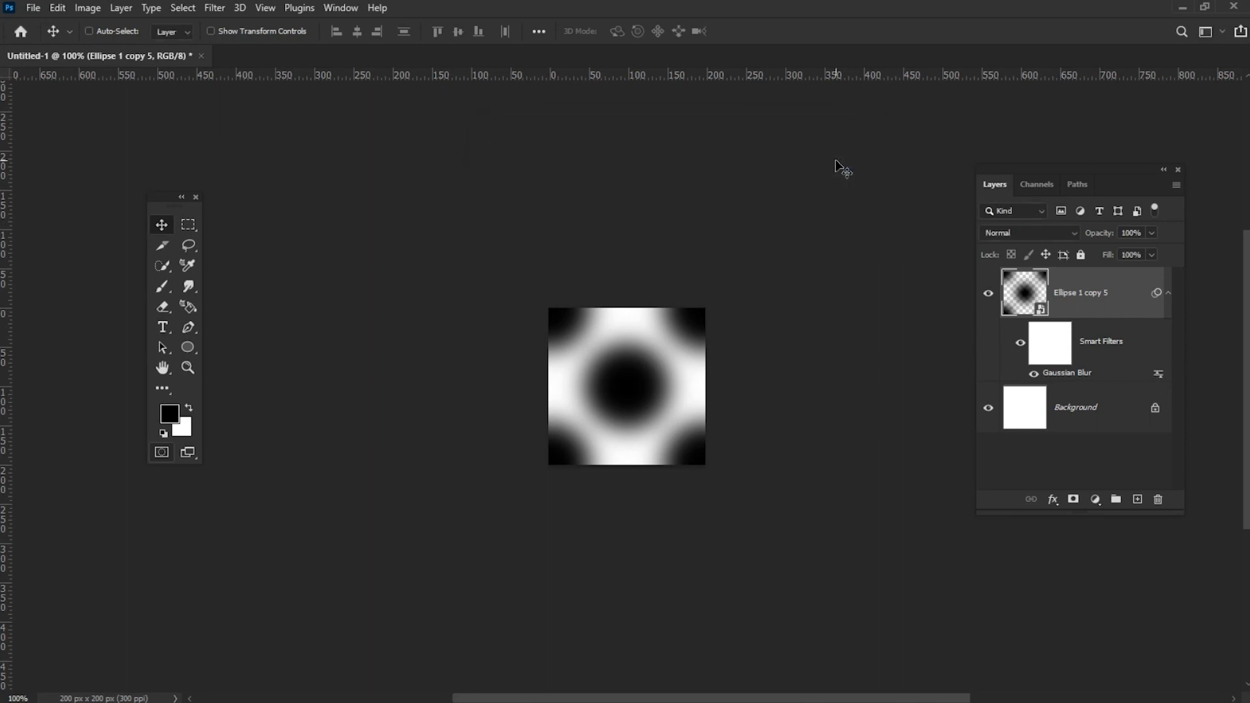
# - Open Photo 01.jpg and convert it to black and white
pyautogui.click(33, 8)
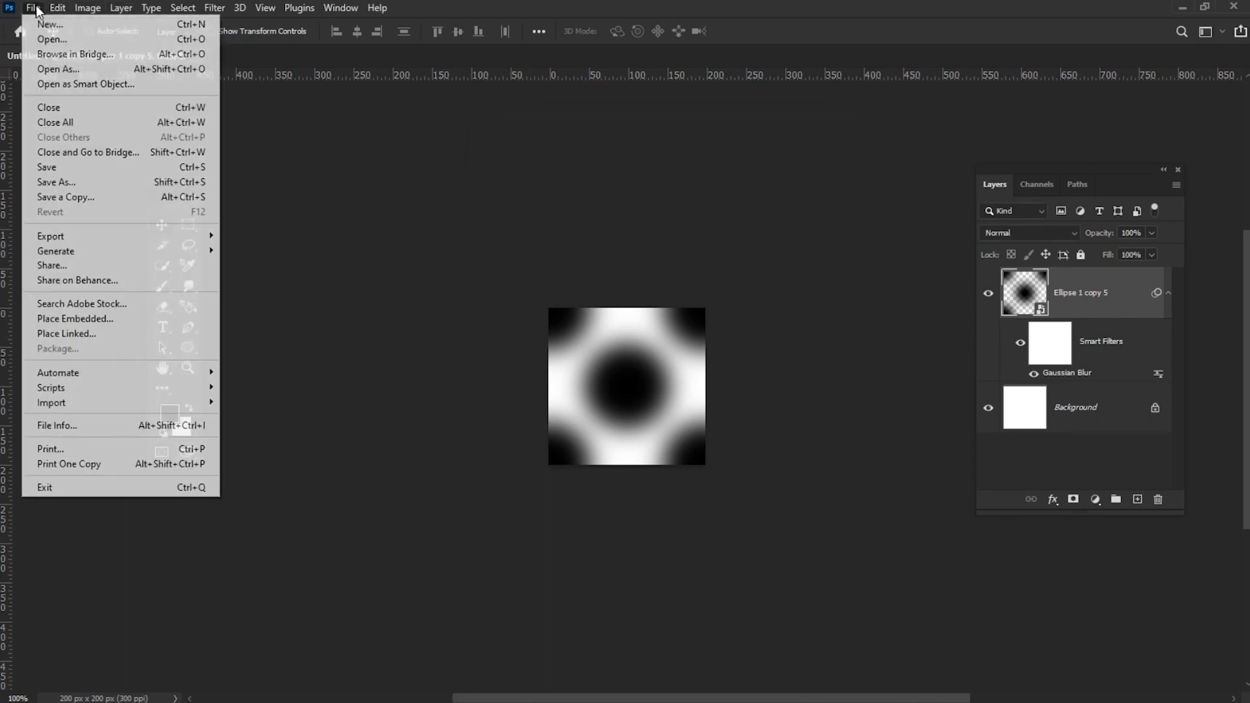
pyautogui.click(50, 39)
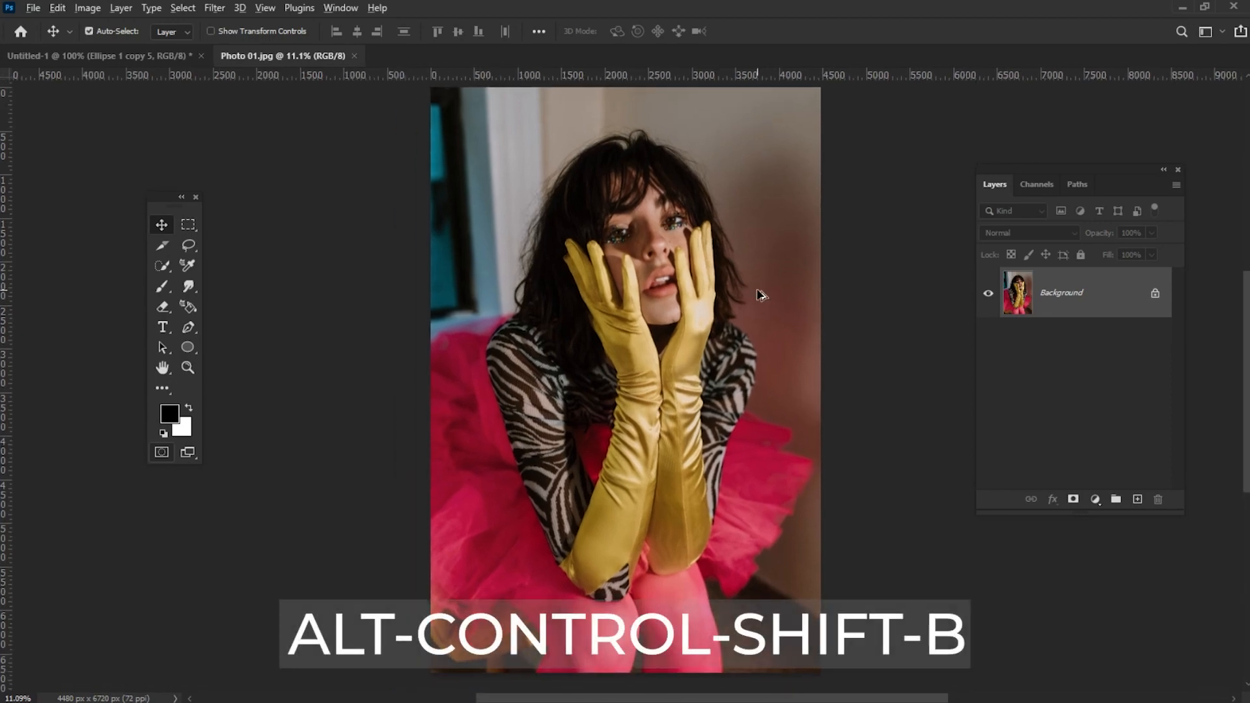
pyautogui.press('alt+ctrl+shift+b')
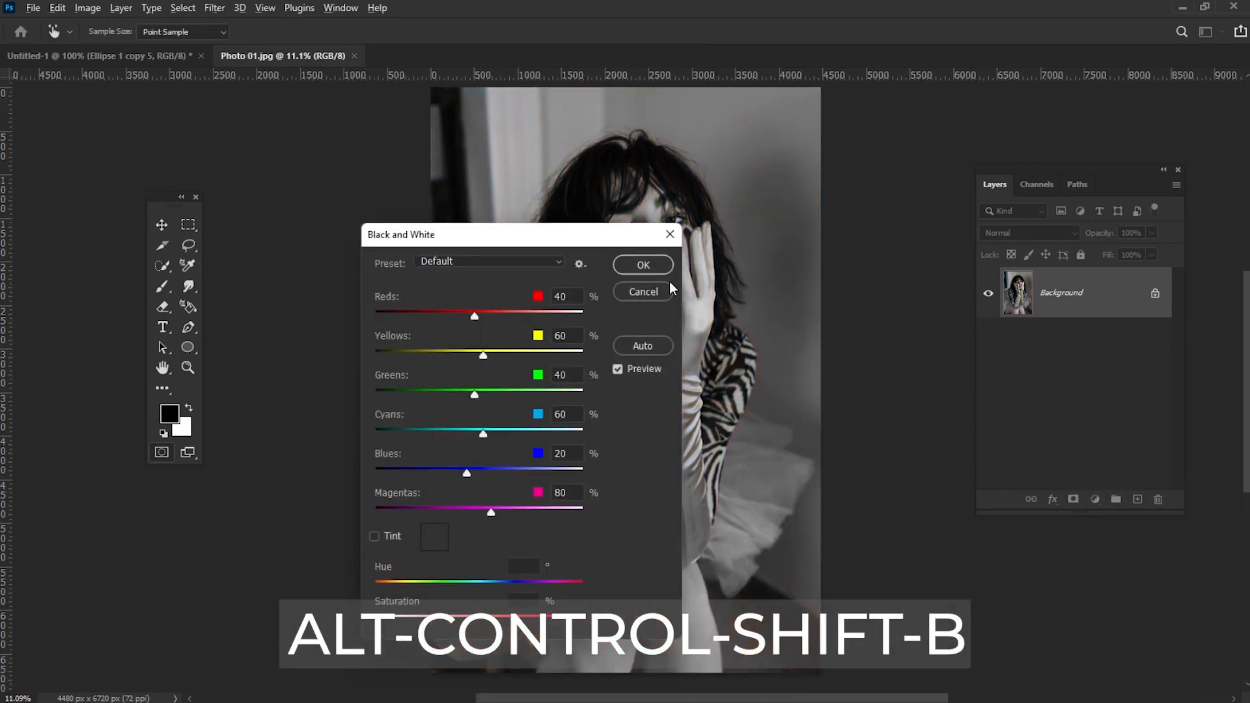
pyautogui.click(642, 264)
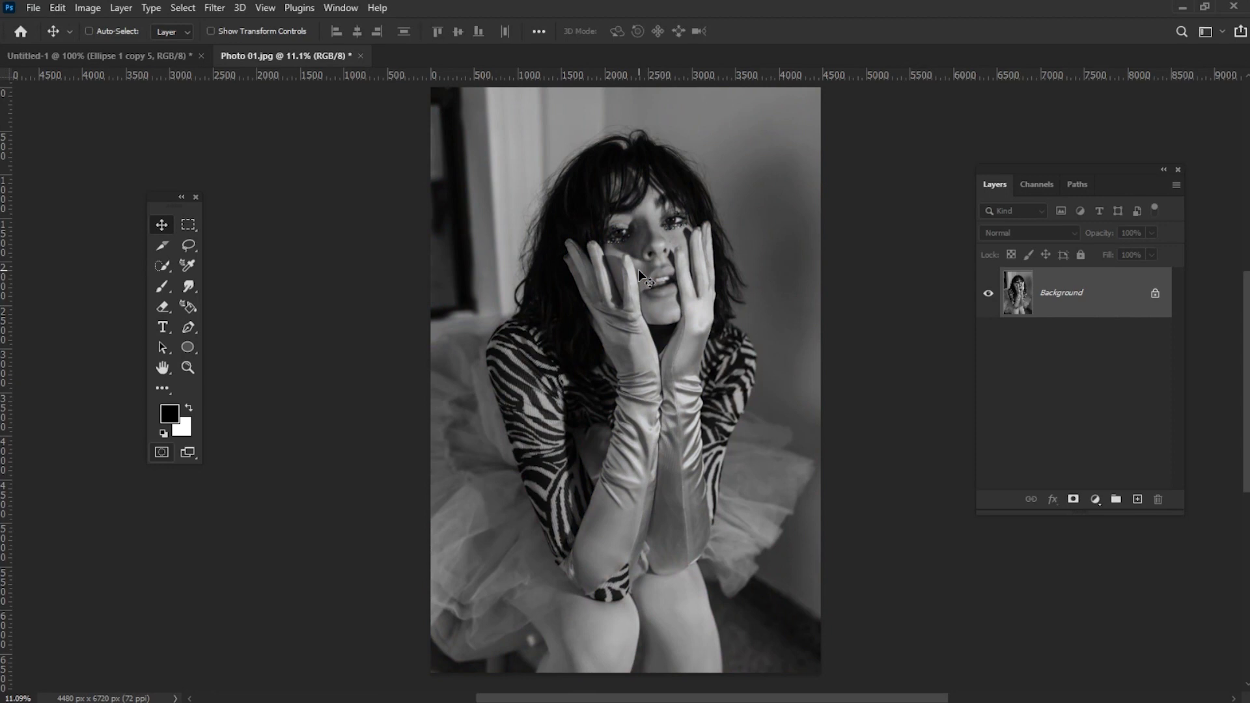
# - Add a pattern fill layer using the blurred dot pattern at 10% scale over Photo 01
pyautogui.click(121, 8)
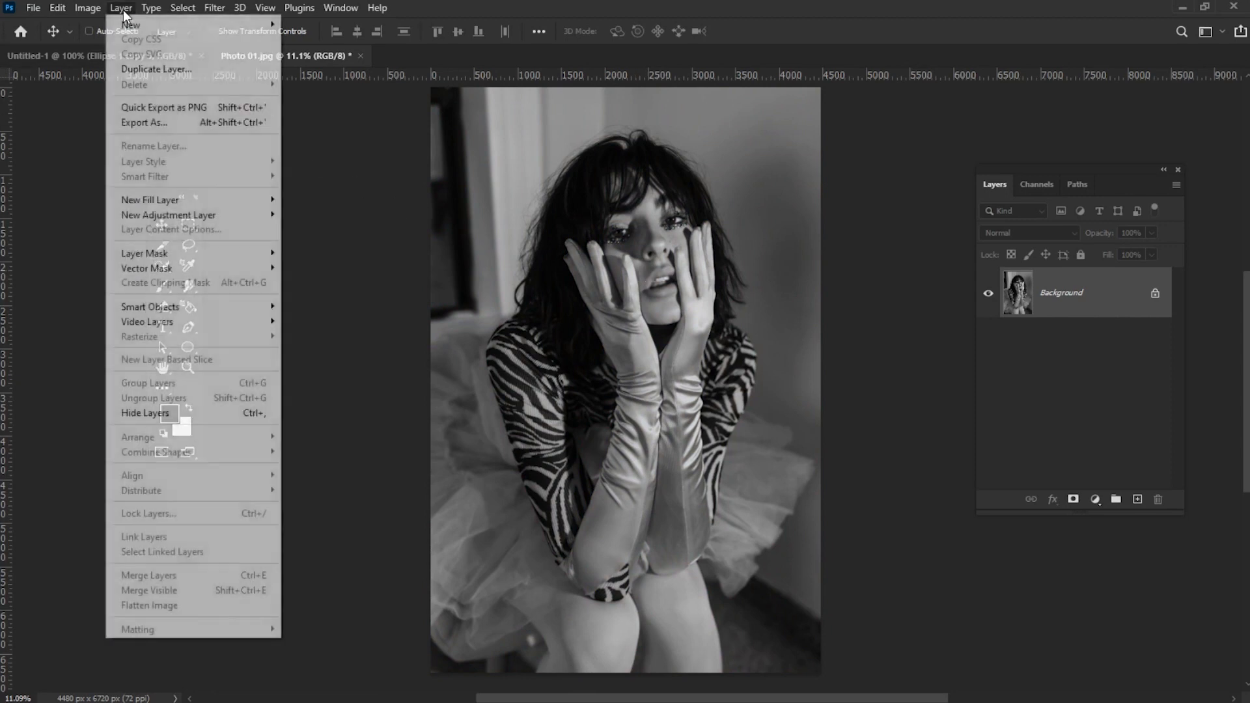
pyautogui.moveTo(150, 199)
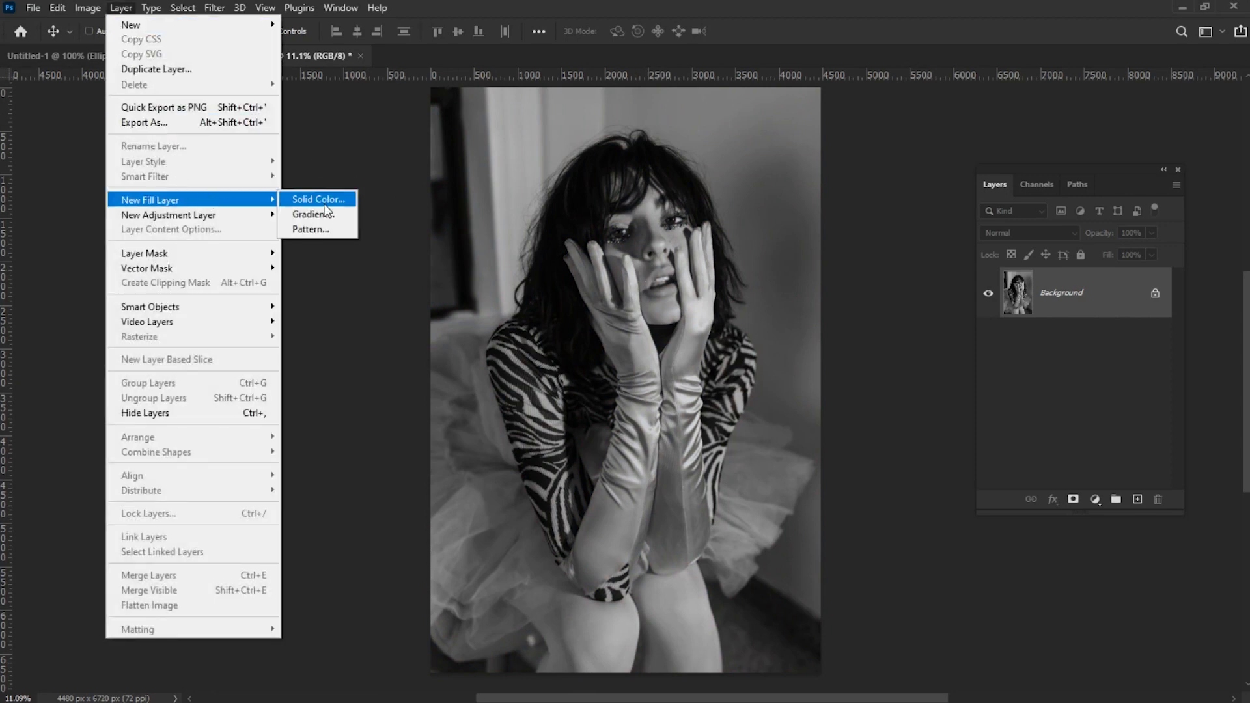
pyautogui.moveTo(313, 229)
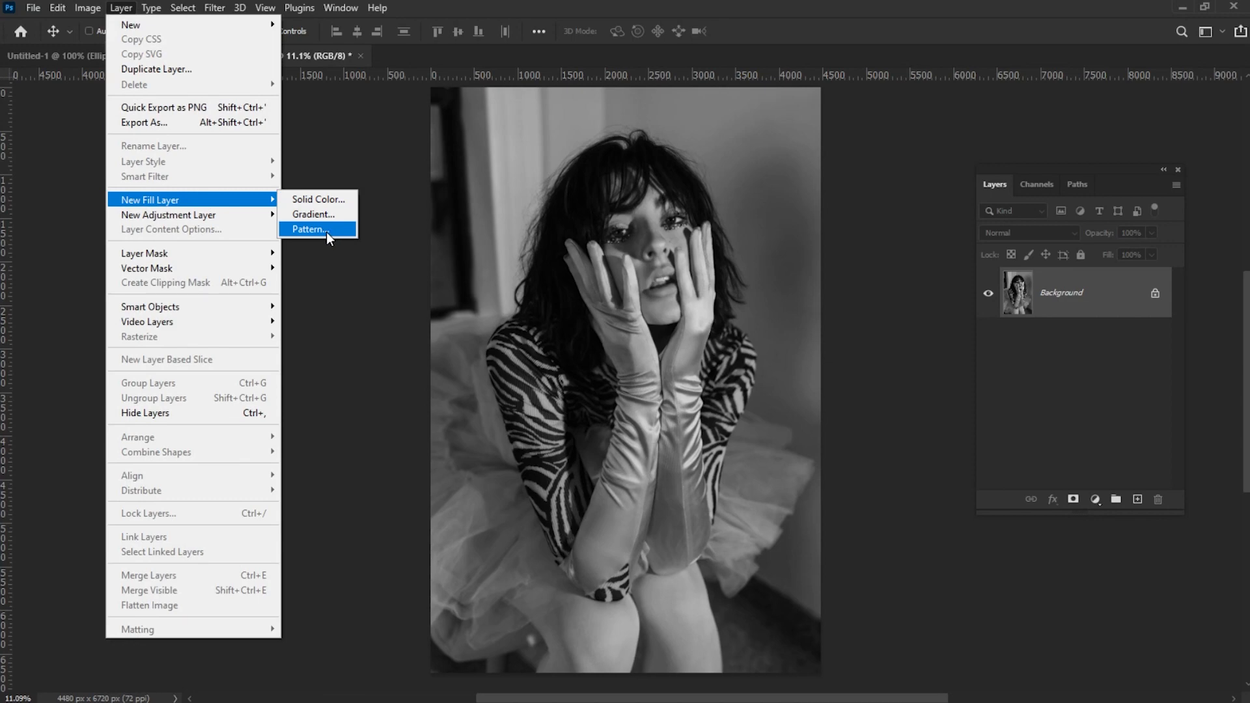
pyautogui.click(310, 229)
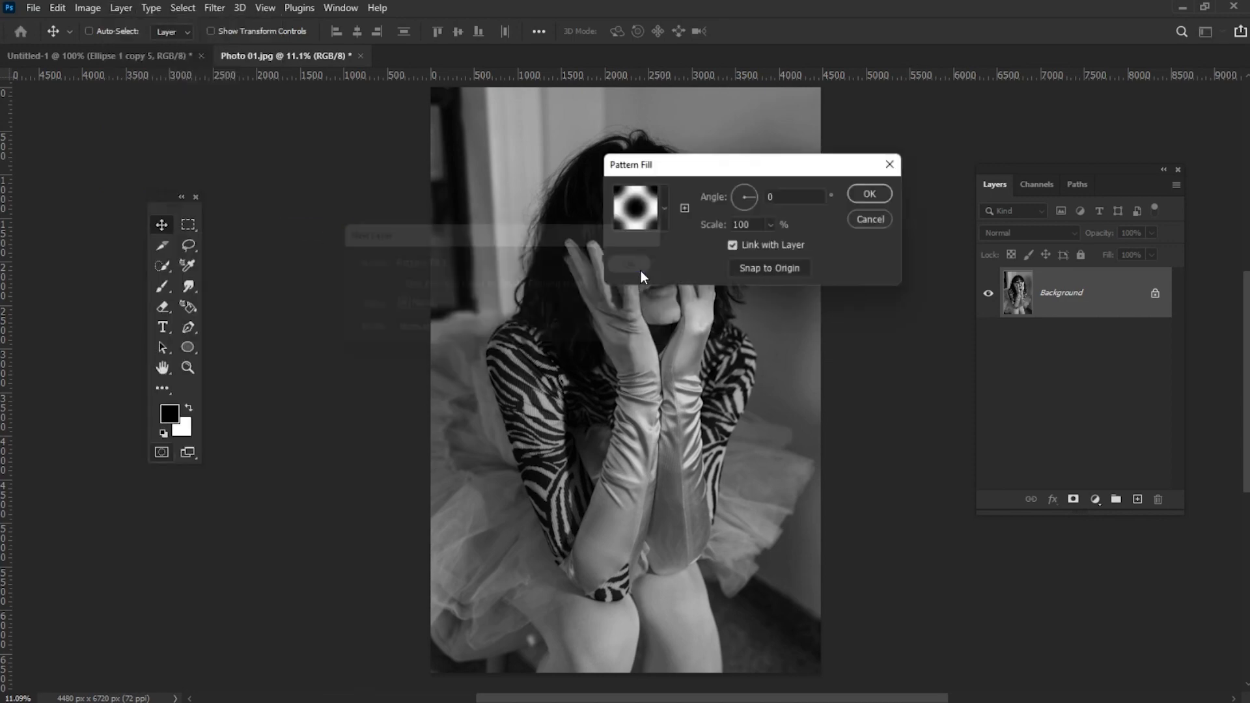
pyautogui.click(663, 209)
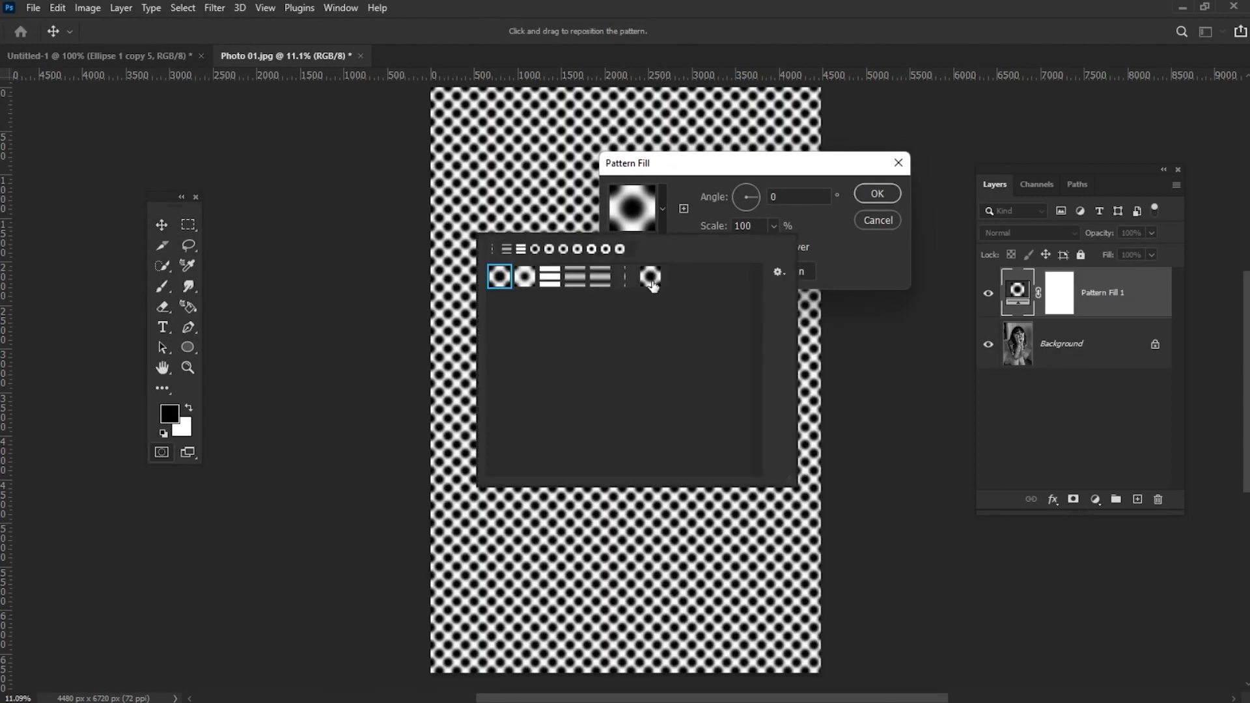
pyautogui.click(651, 276)
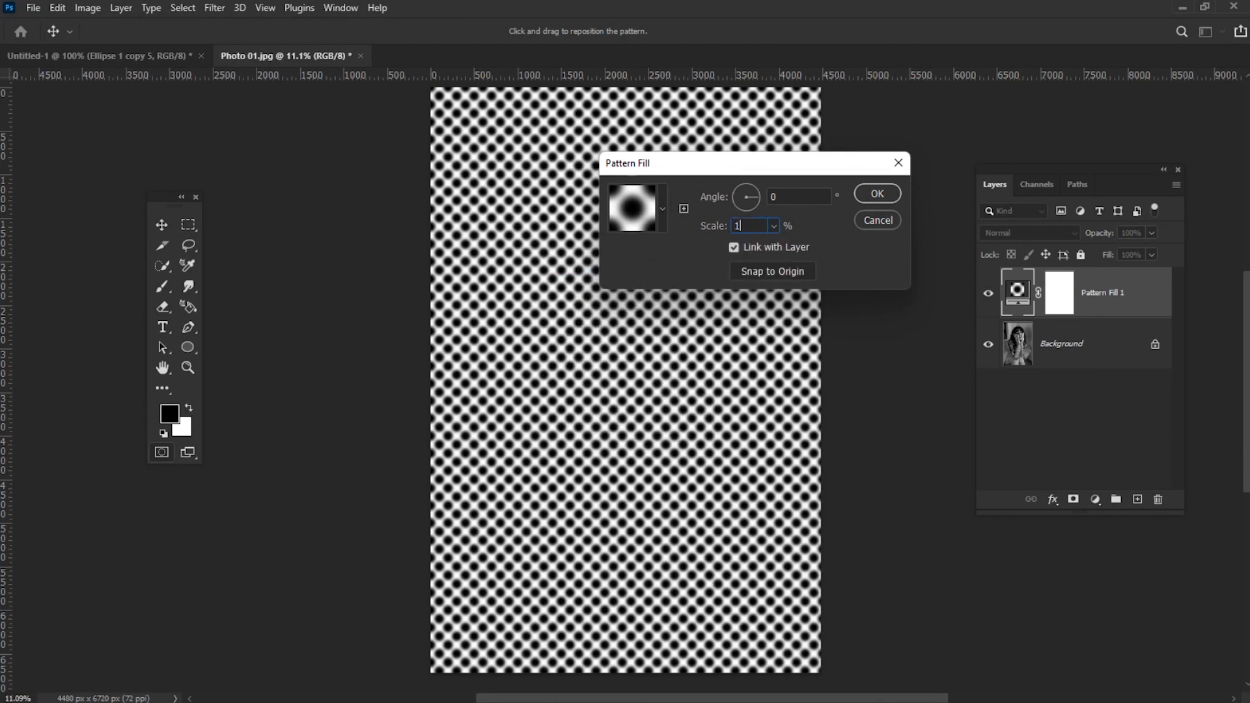
pyautogui.write('10')
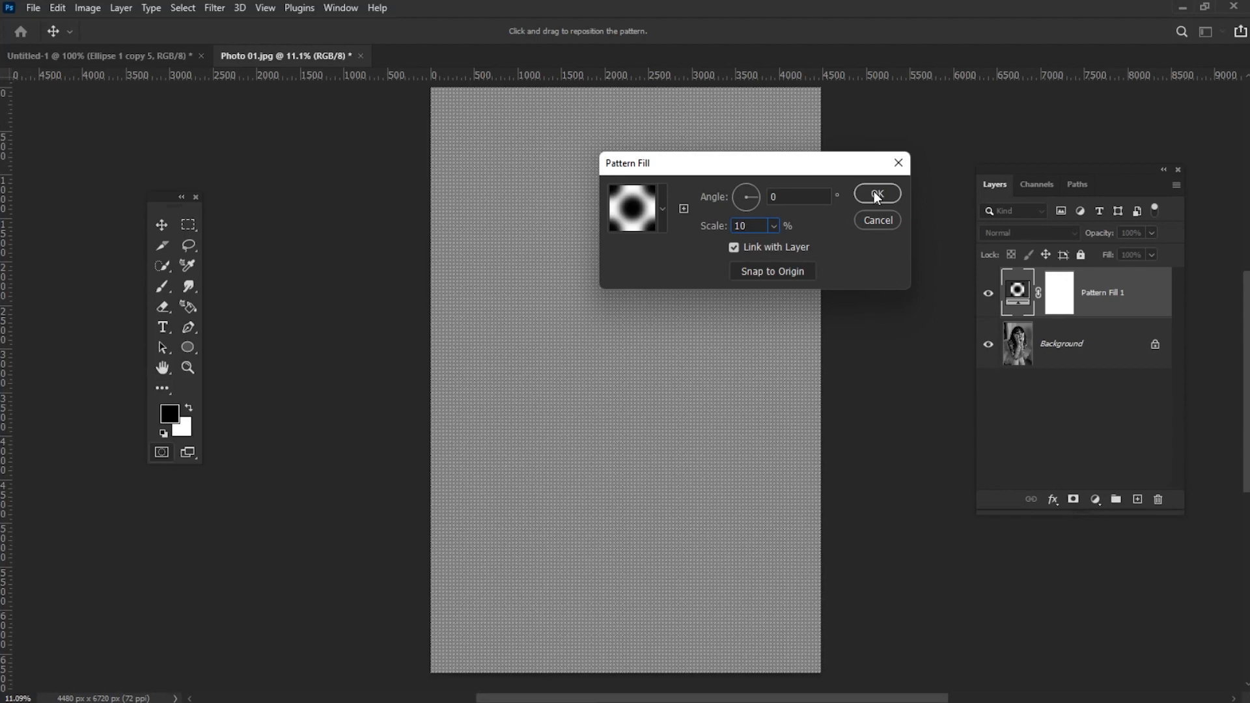
pyautogui.click(876, 194)
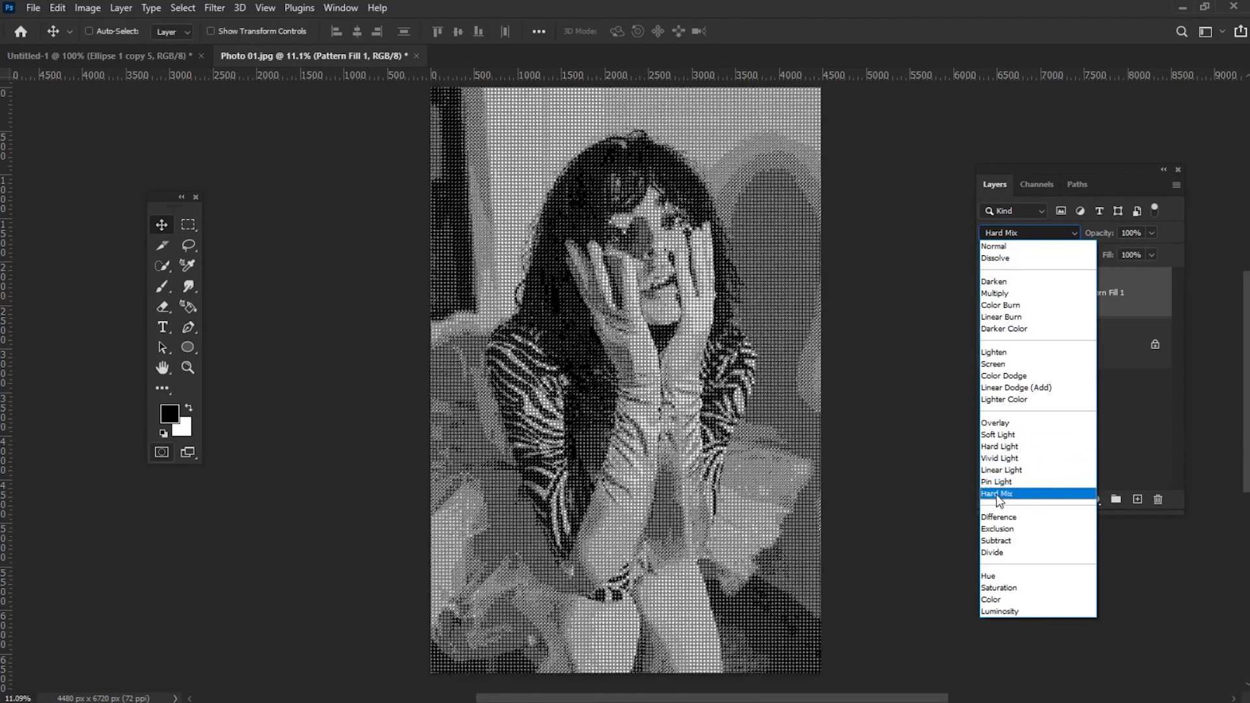
# - Blend the dot pattern layer in Hard Mix at 50% fill for a halftone dot look
pyautogui.click(998, 494)
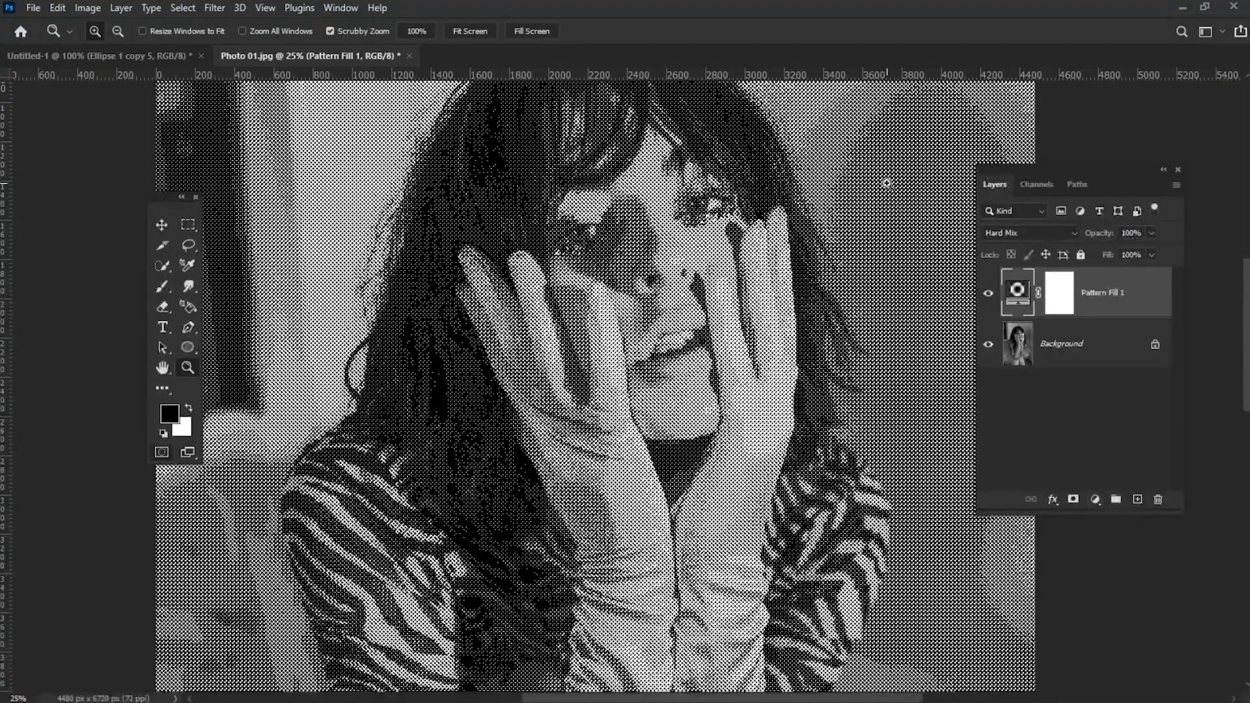
pyautogui.click(1130, 254)
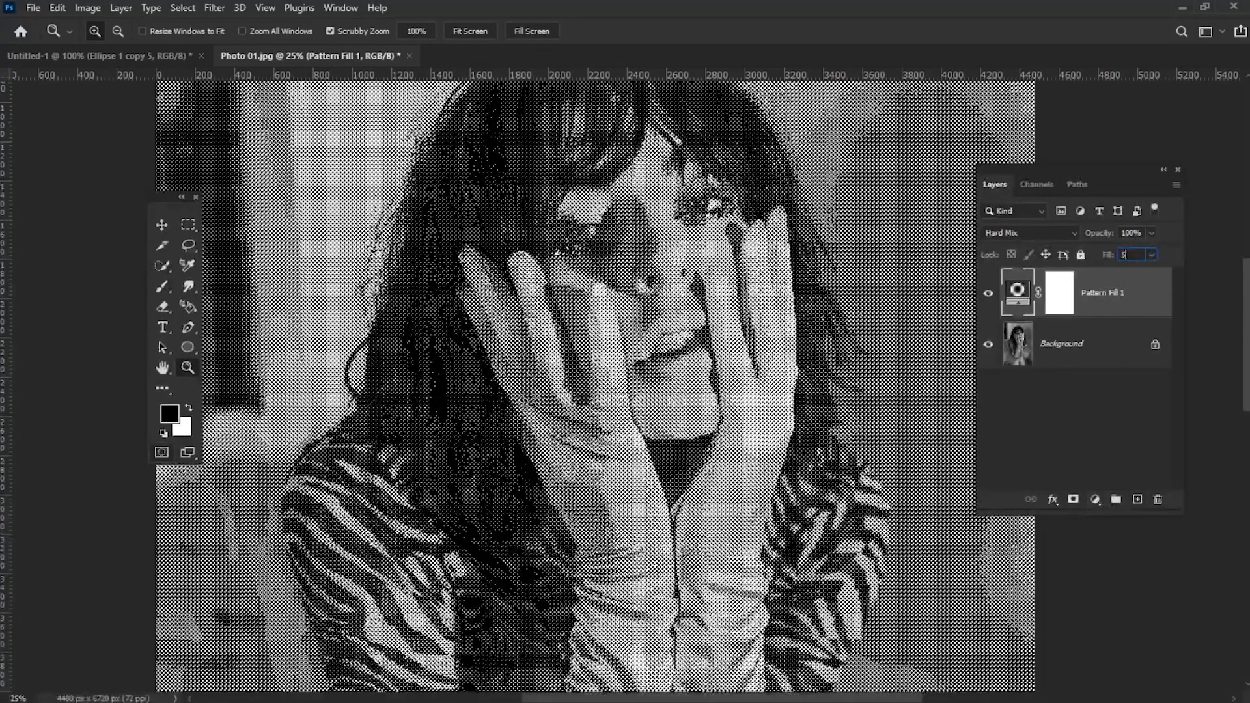
pyautogui.write('50%')
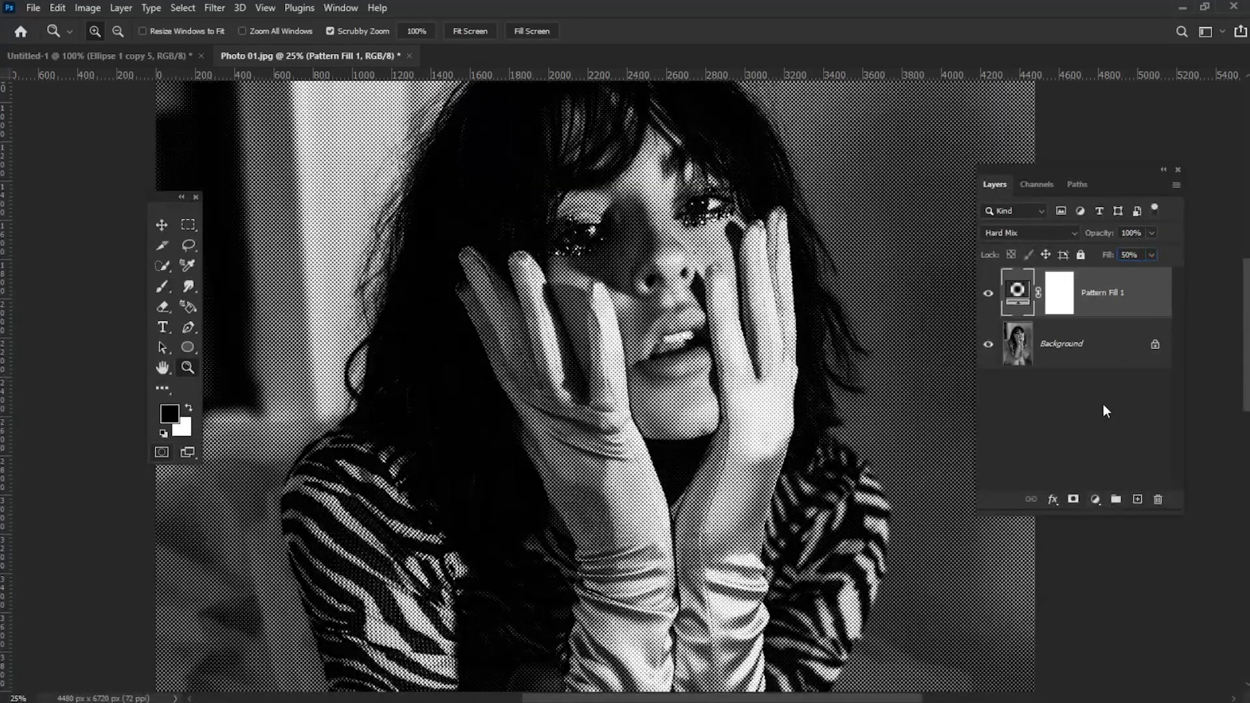
pyautogui.click(33, 7)
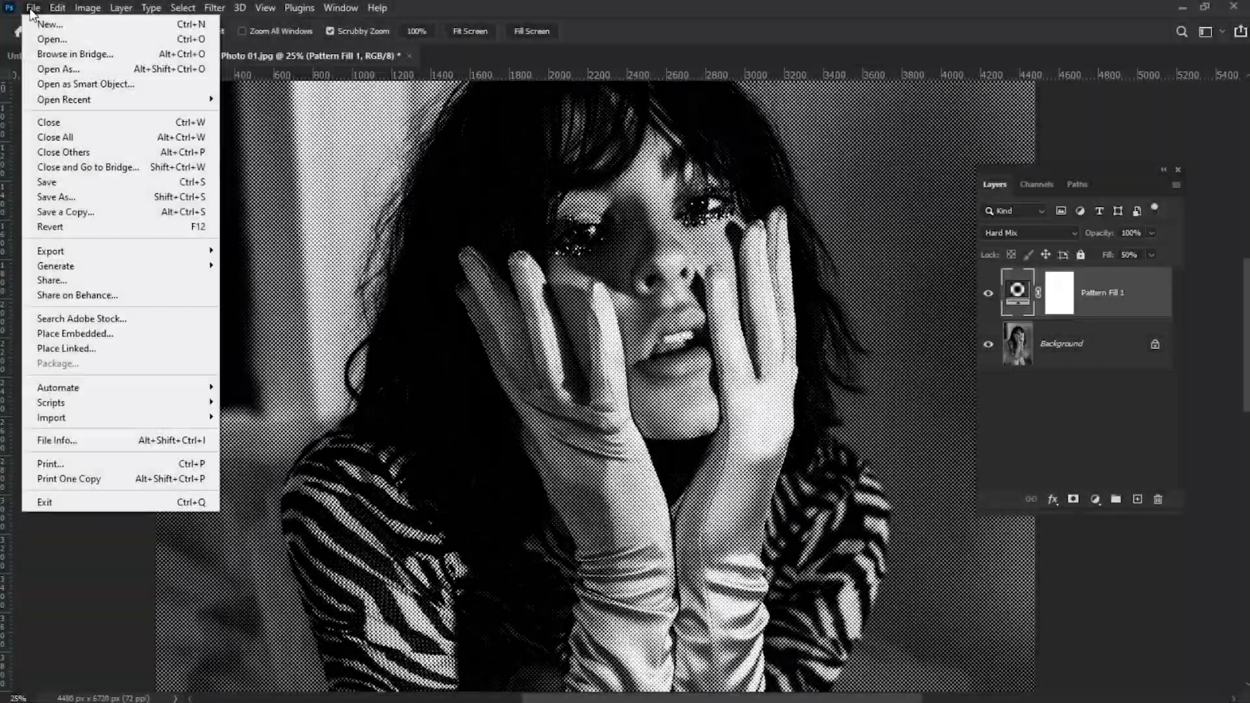
# - Open Photo 02 and add a dot pattern fill layer at 90% fill
pyautogui.click(51, 39)
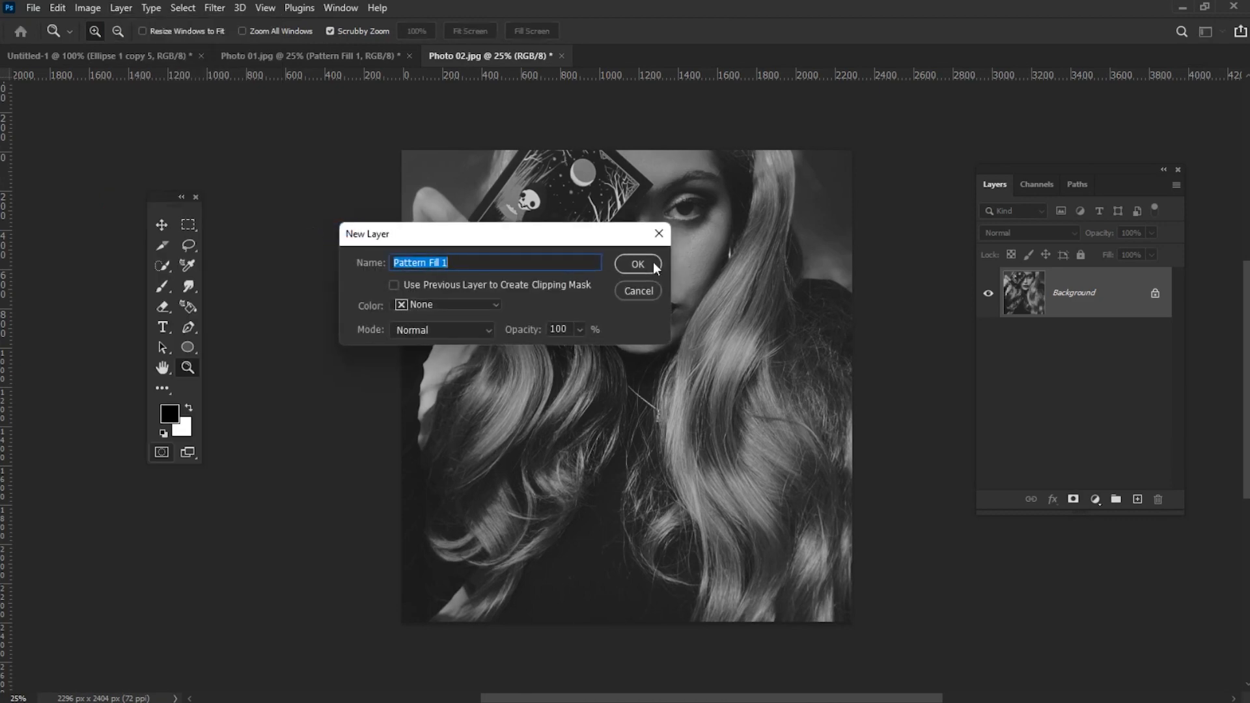
pyautogui.click(637, 264)
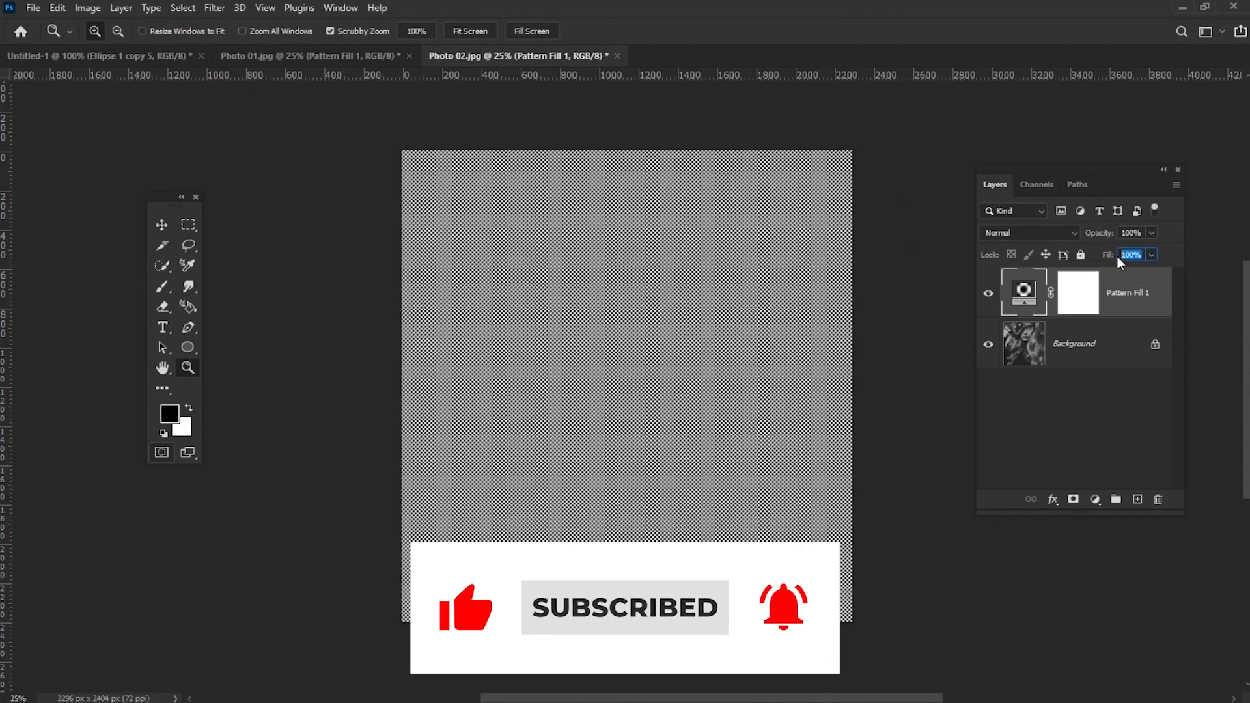
pyautogui.click(1029, 232)
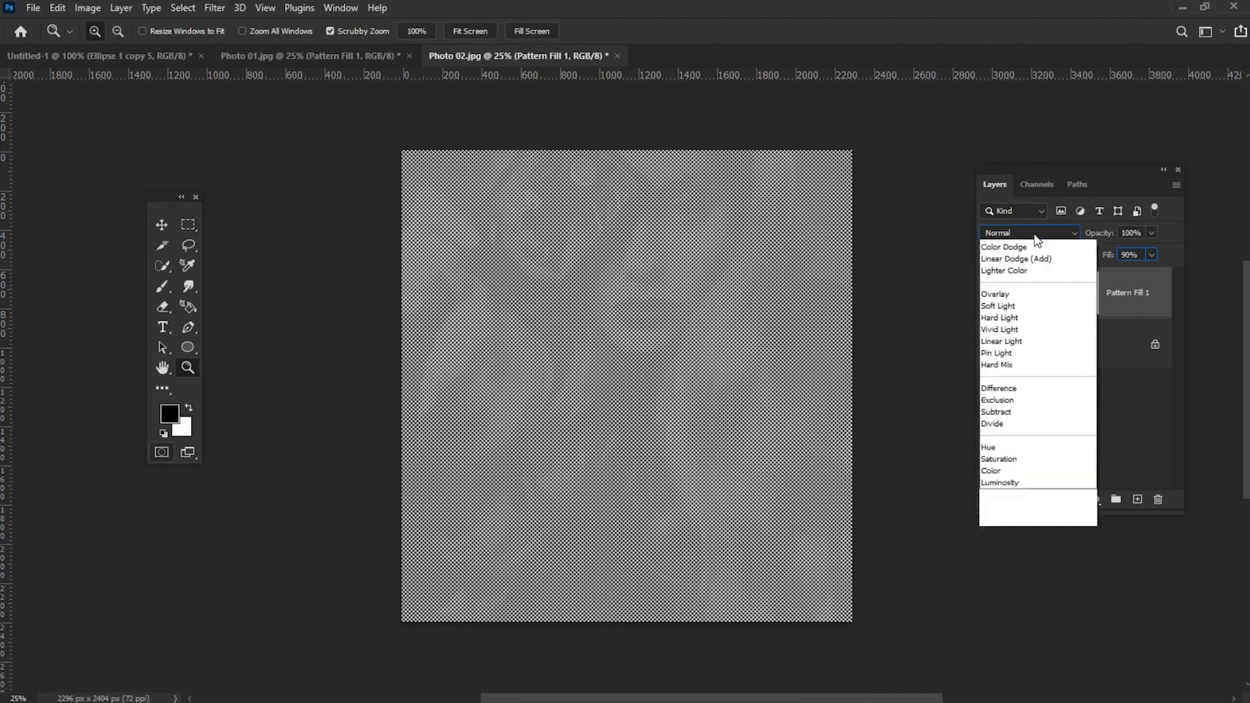
# - Blend Photo 02's pattern layer in Hard Mix, then return to the Untitled-1 dot tile document
pyautogui.click(997, 365)
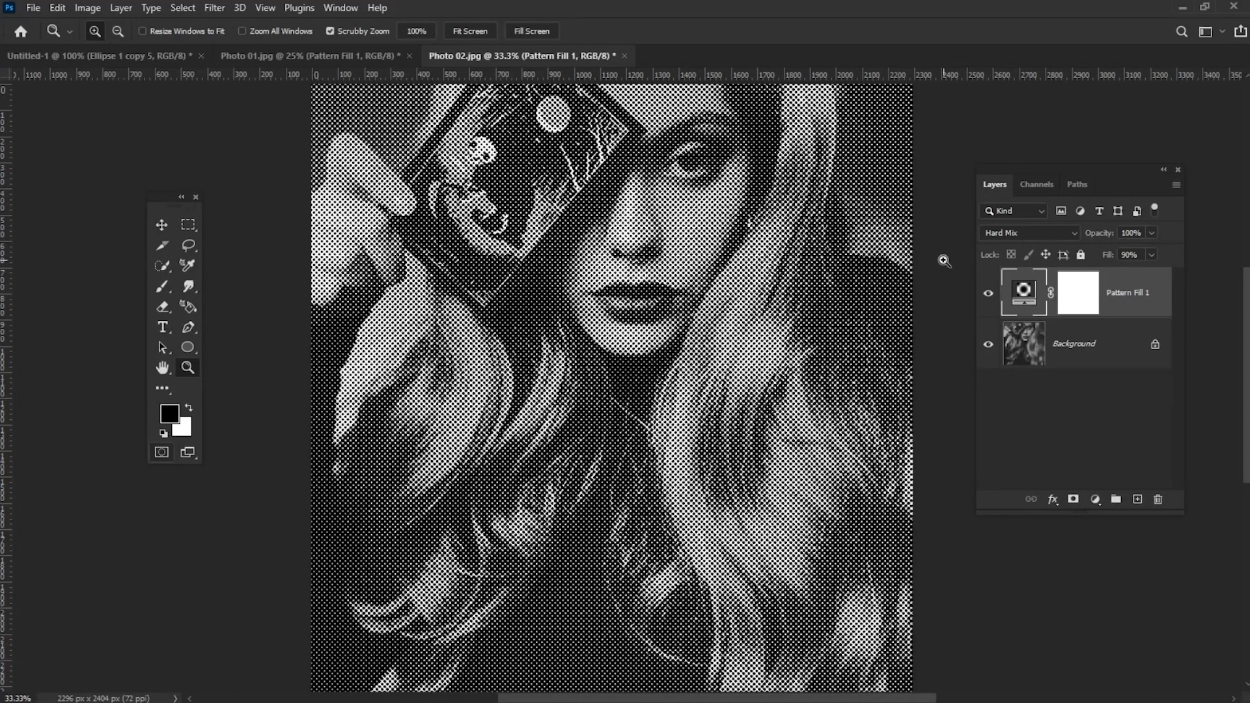
pyautogui.click(95, 56)
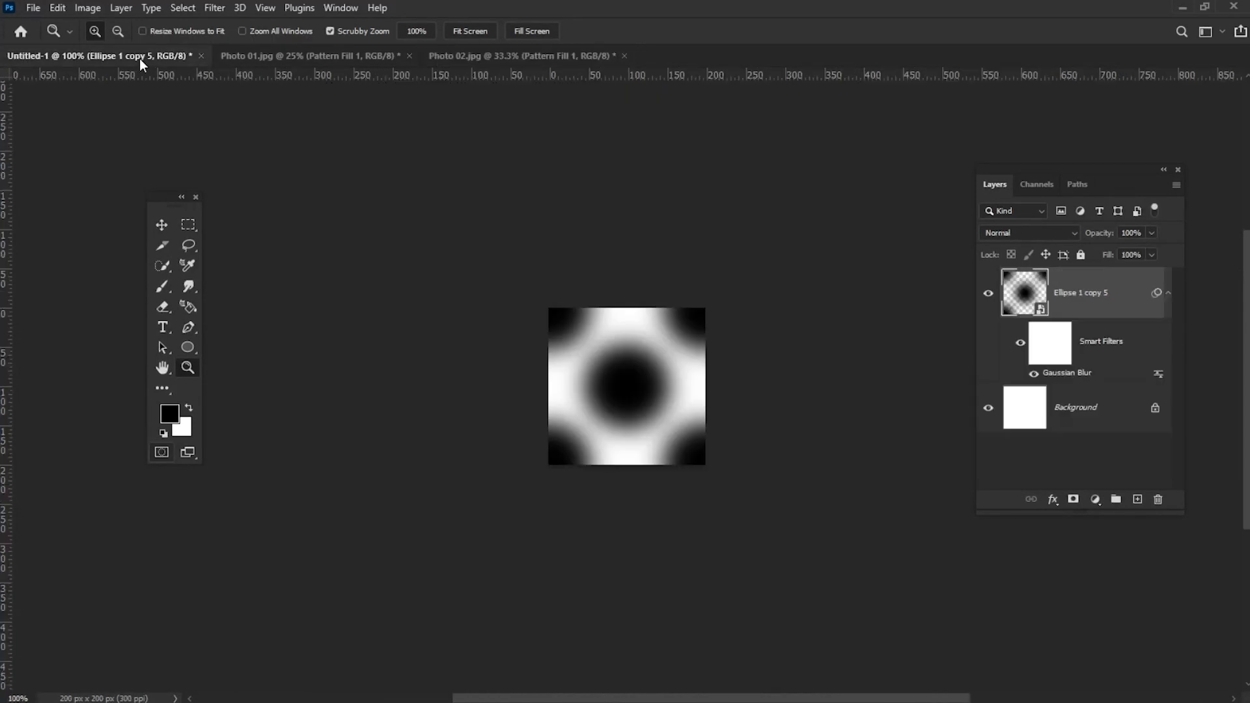
# - Add a Levels adjustment layer lightening the dot tile's midtones to 1.81
pyautogui.click(119, 8)
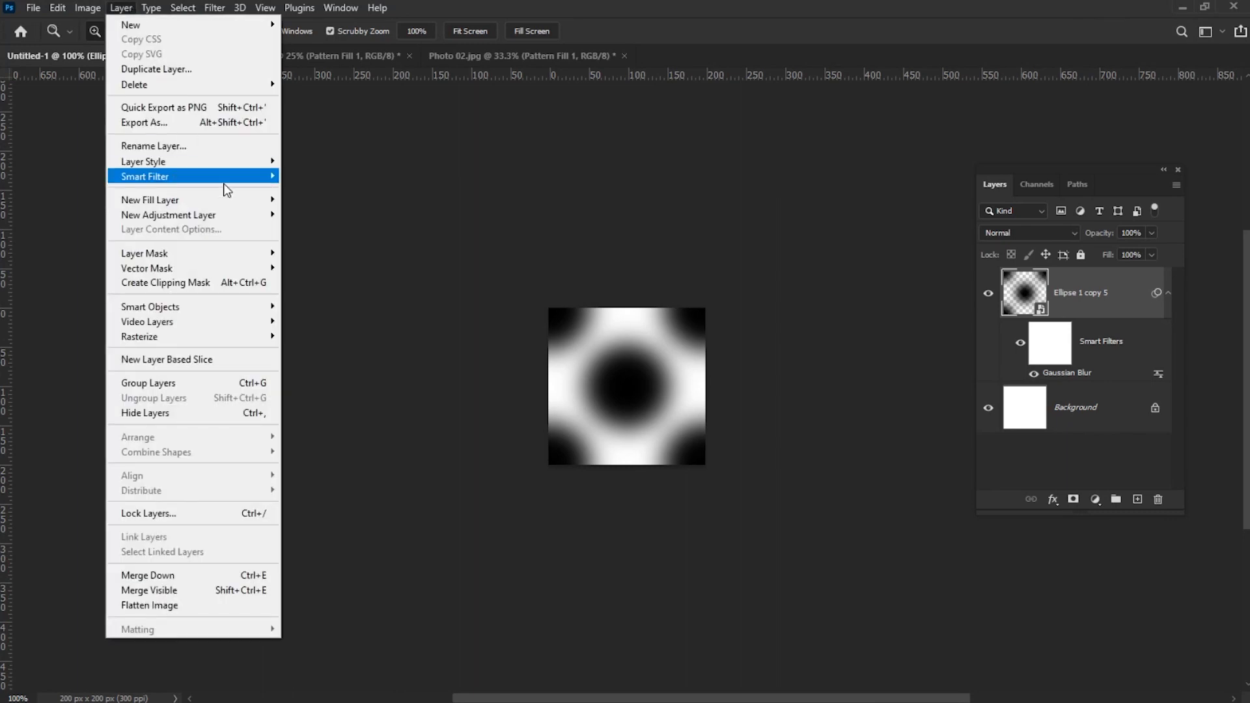
pyautogui.moveTo(168, 215)
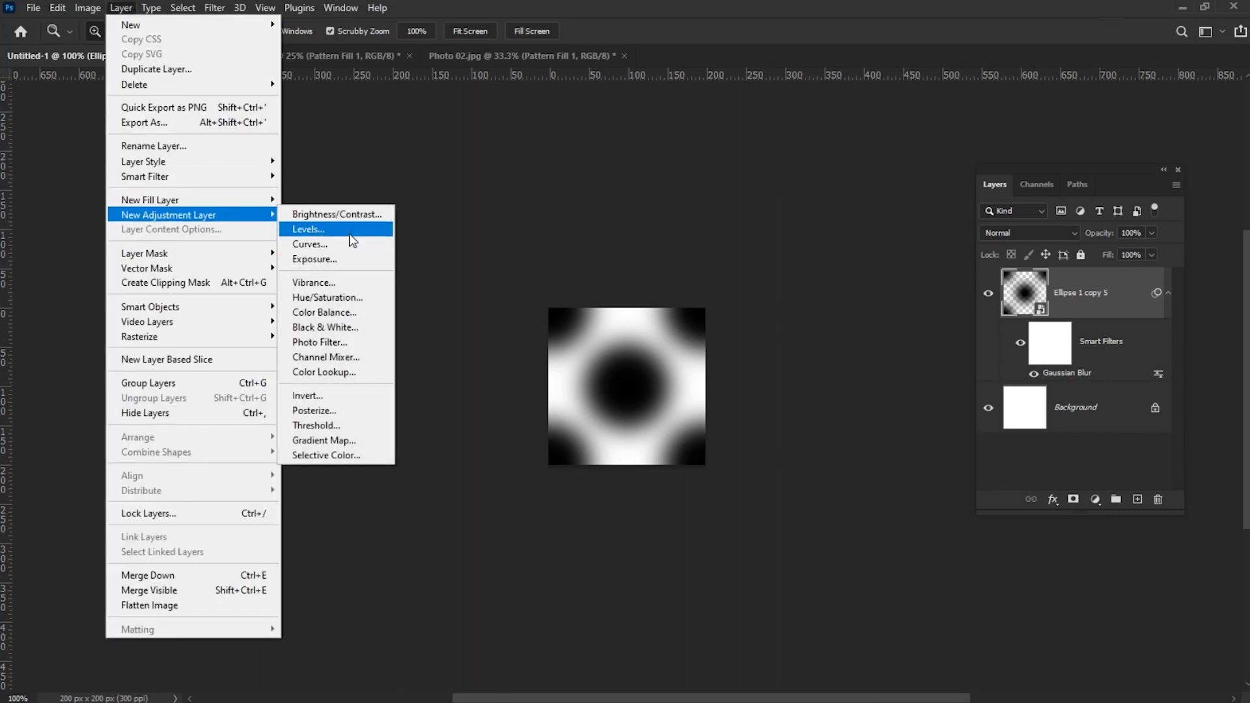
pyautogui.click(308, 229)
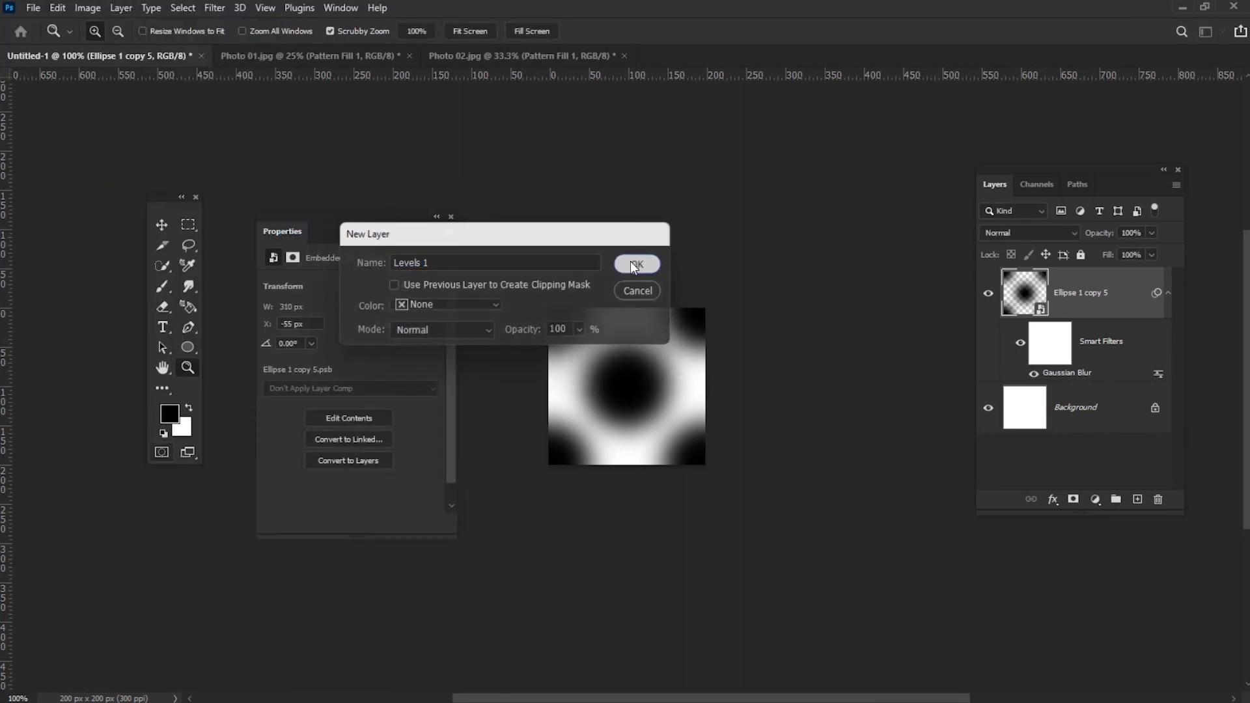
pyautogui.click(636, 264)
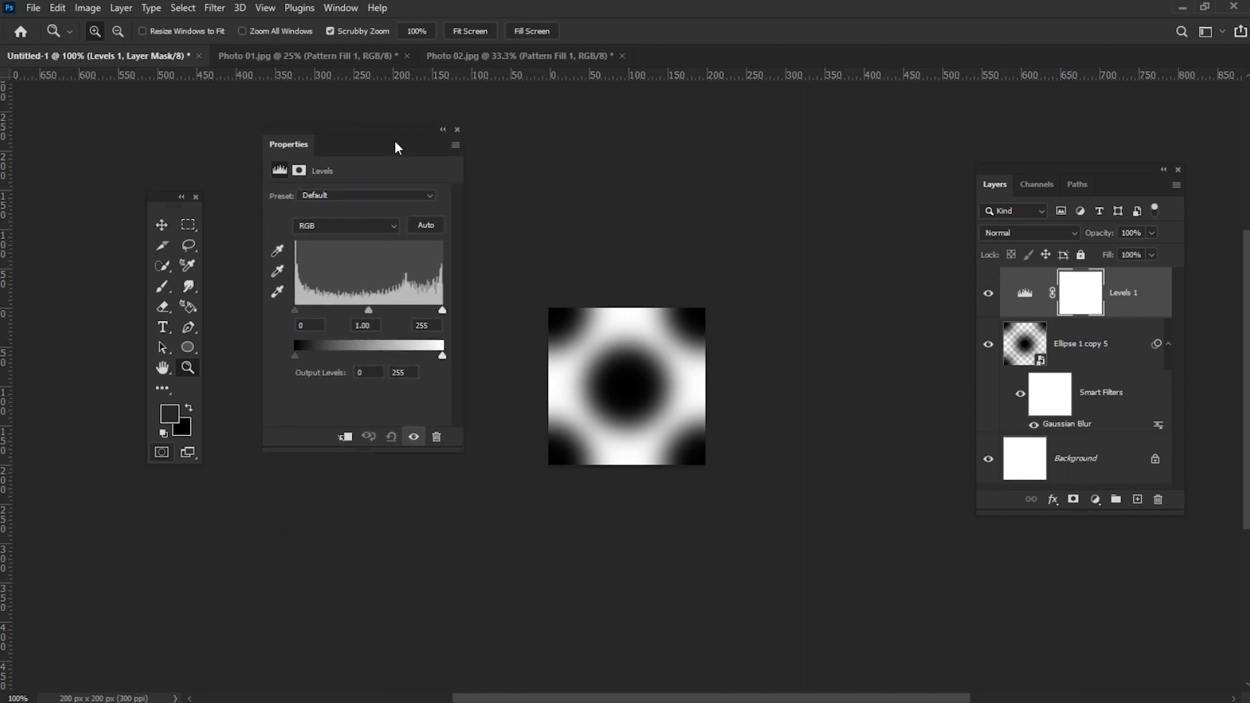
pyautogui.moveTo(367, 309); pyautogui.dragTo(341, 310)
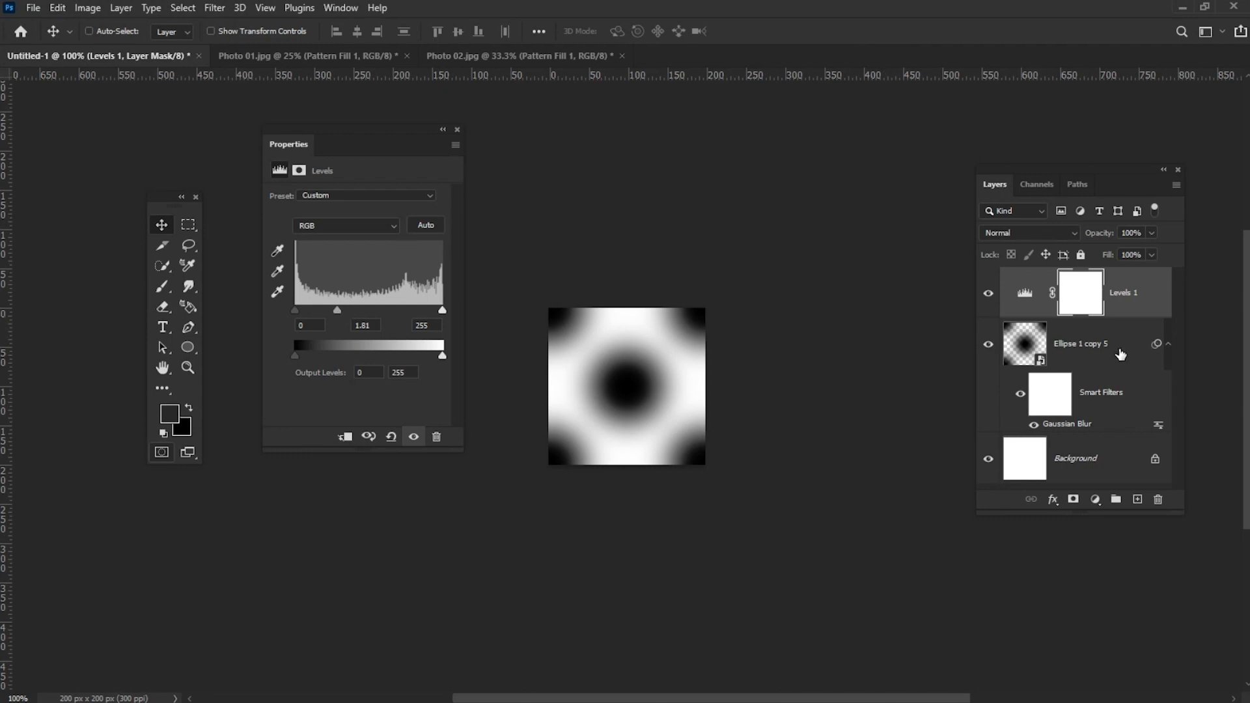
# - Define the adjusted dot tile as a second pattern named Pattern 02
pyautogui.click(56, 8)
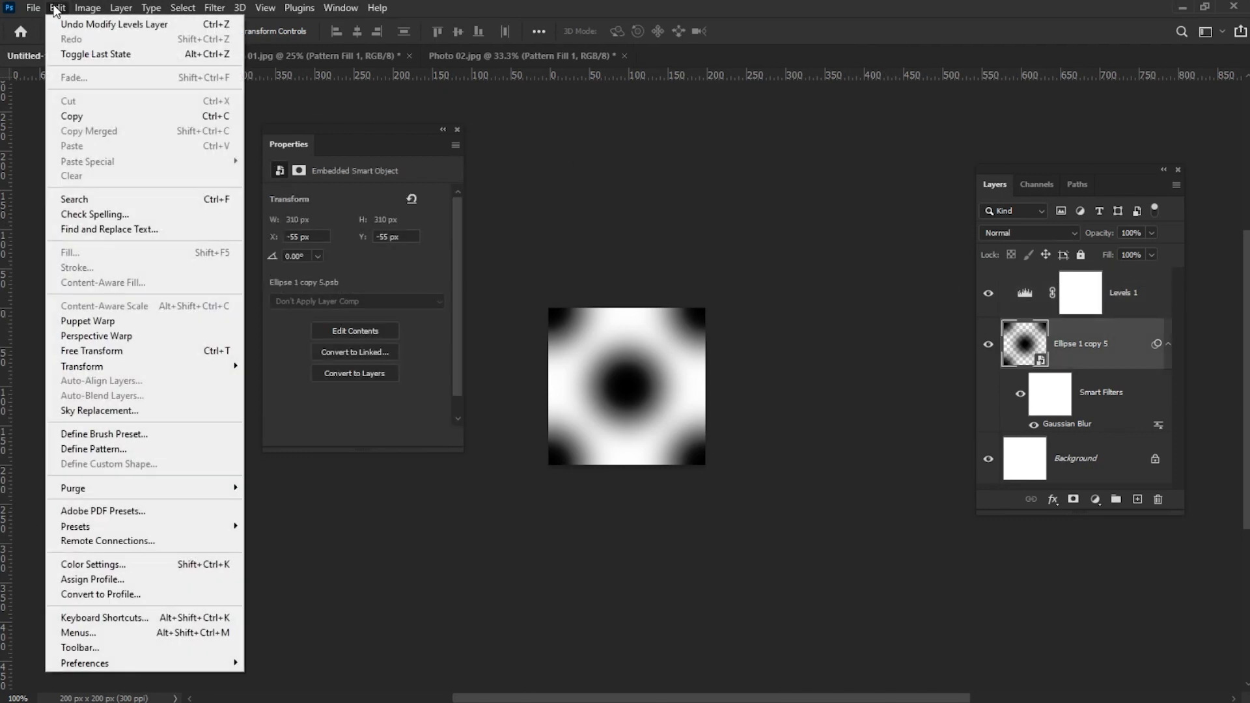
pyautogui.click(94, 449)
pyautogui.write('Pattern 02')
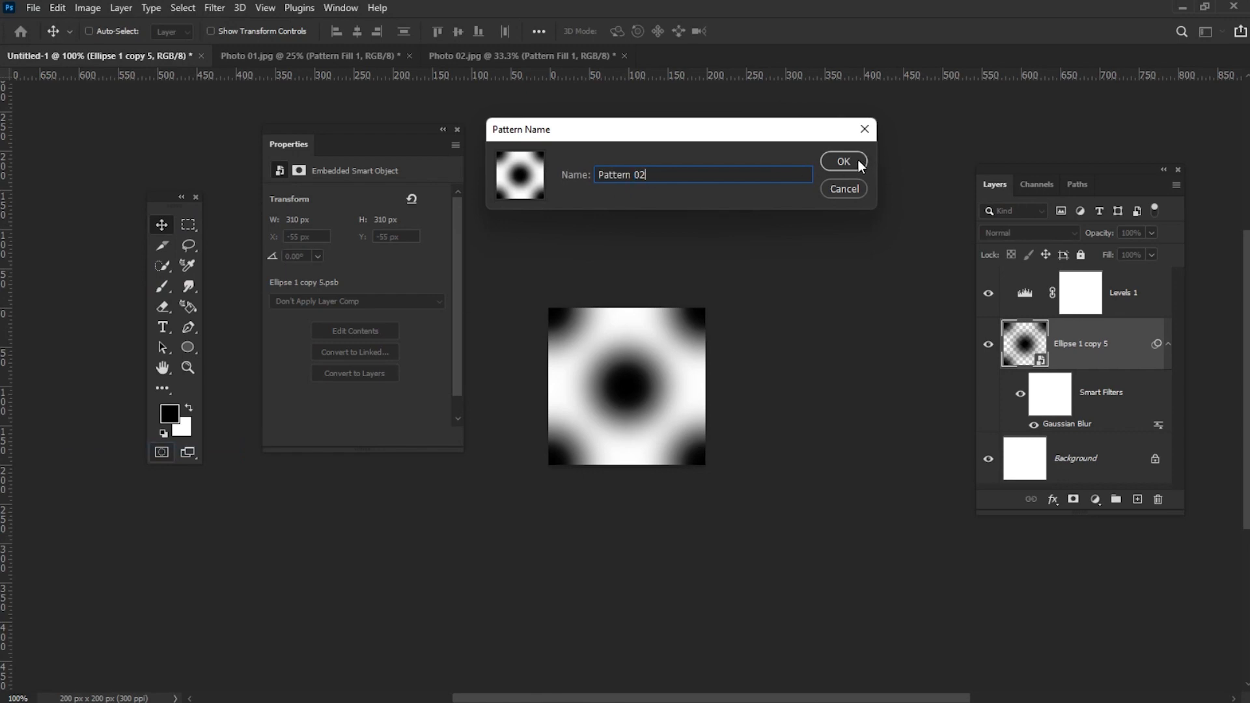
pyautogui.click(842, 162)
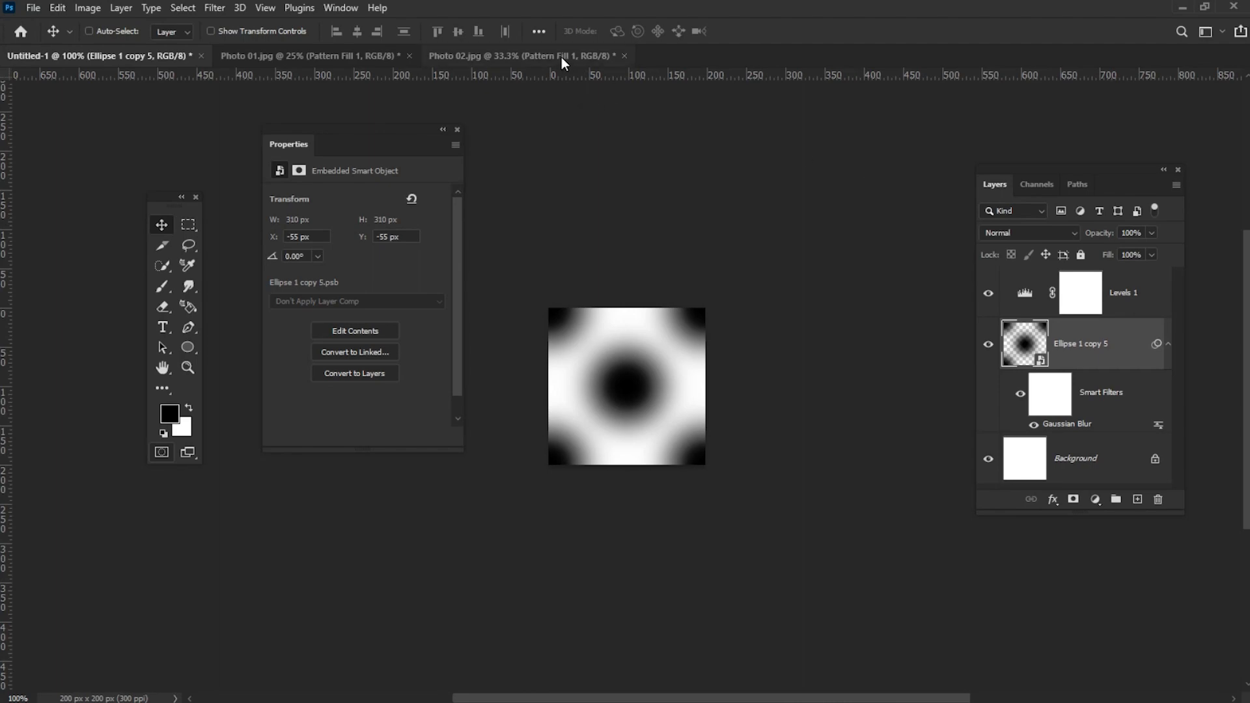
# - Review Photo 02's Pattern Fill 1 layer (Hard Mix, 90% fill) and dismiss the Properties panel
pyautogui.click(526, 56)
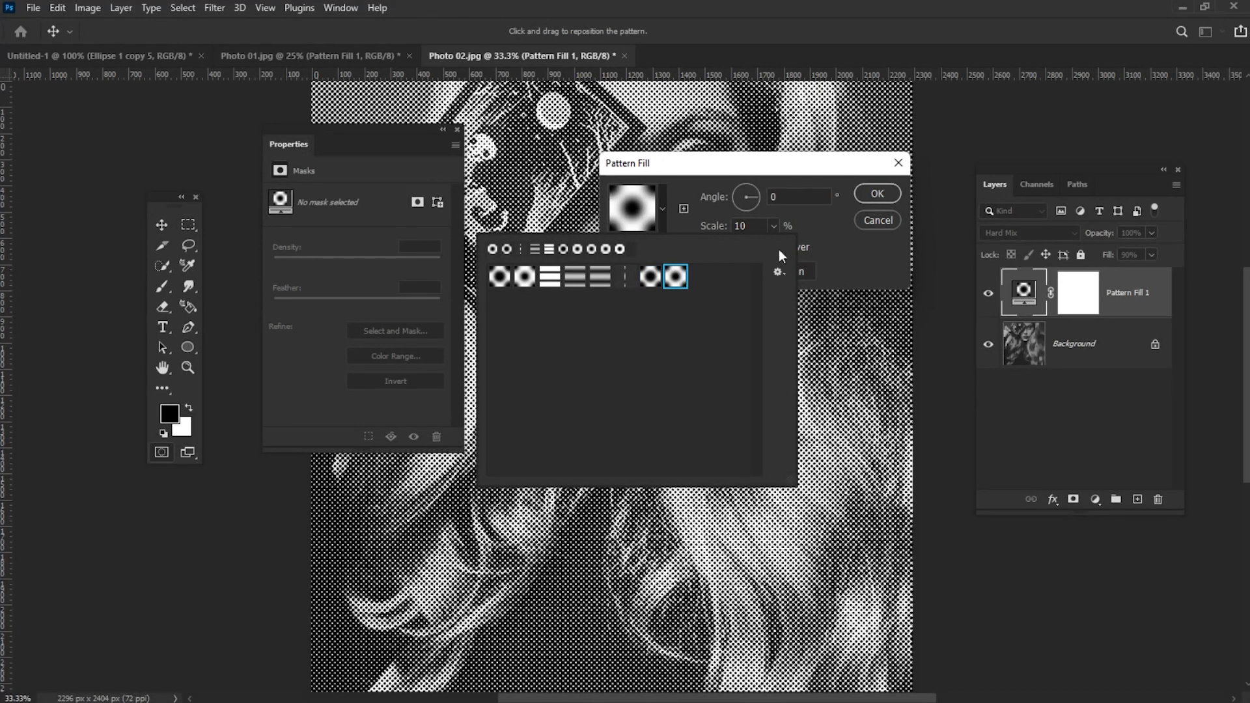
pyautogui.click(874, 194)
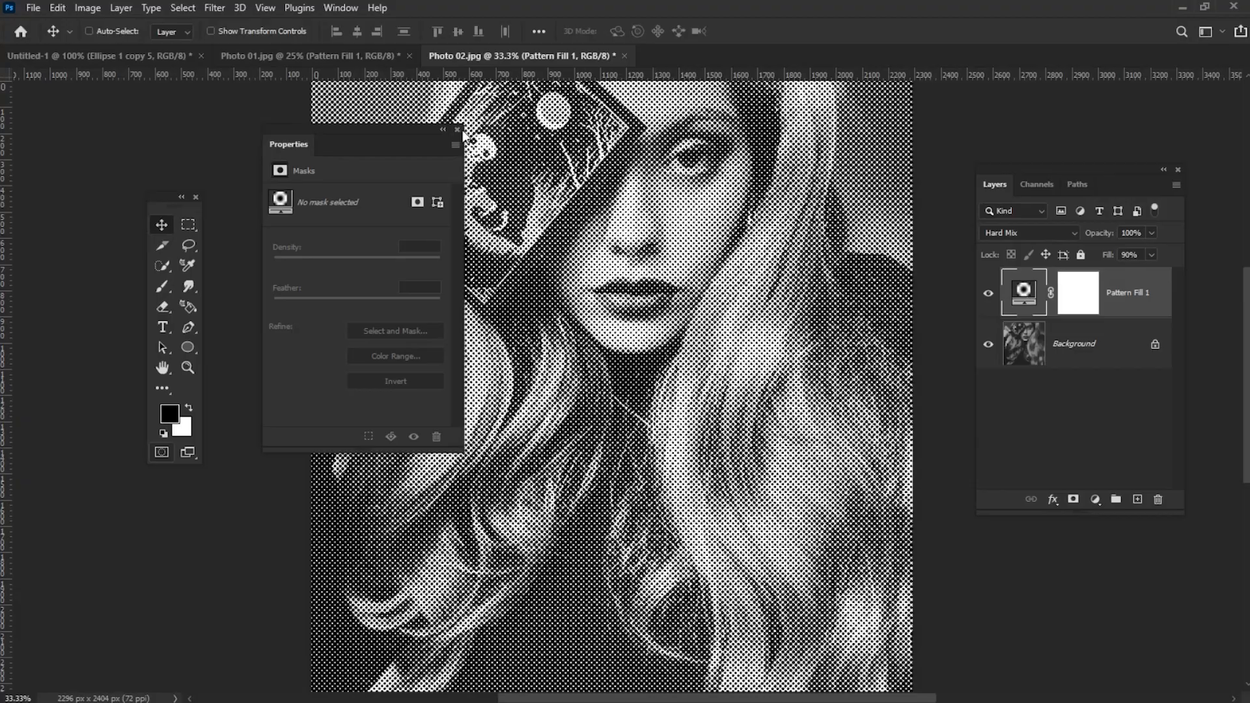
pyautogui.click(457, 129)
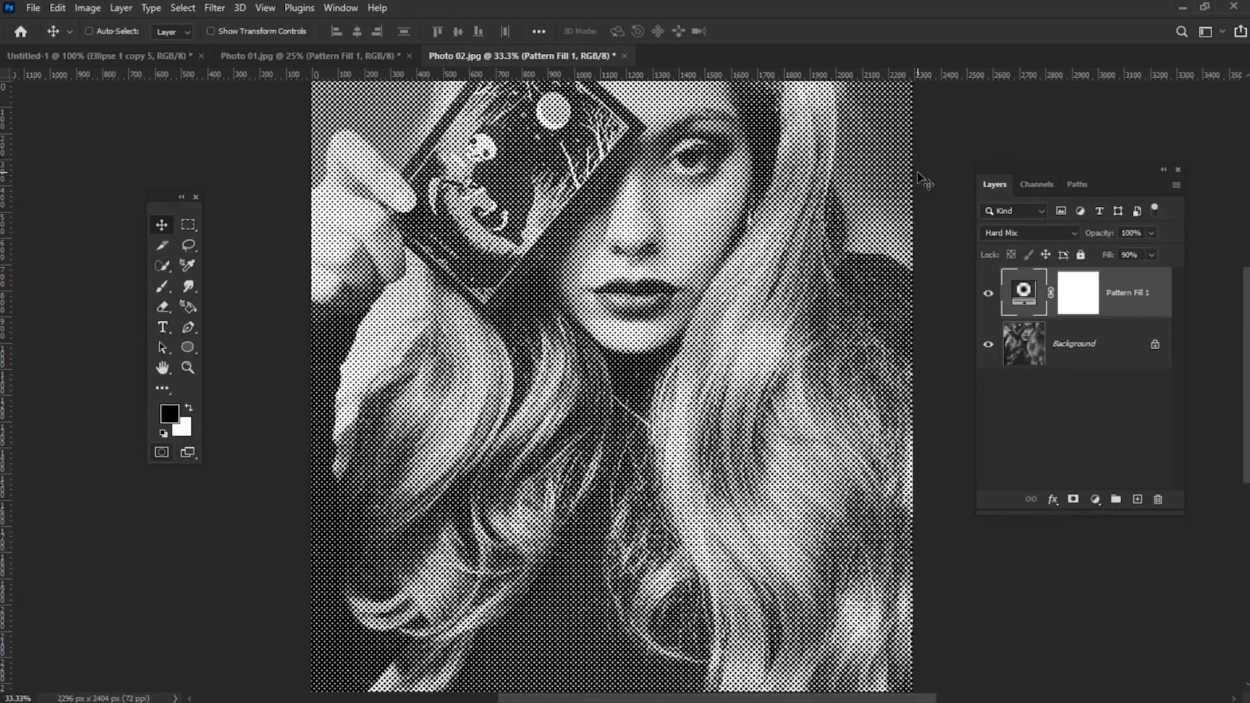
# - Hide the dot layers on the tile and place a black horizontal bar near its top
pyautogui.click(95, 56)
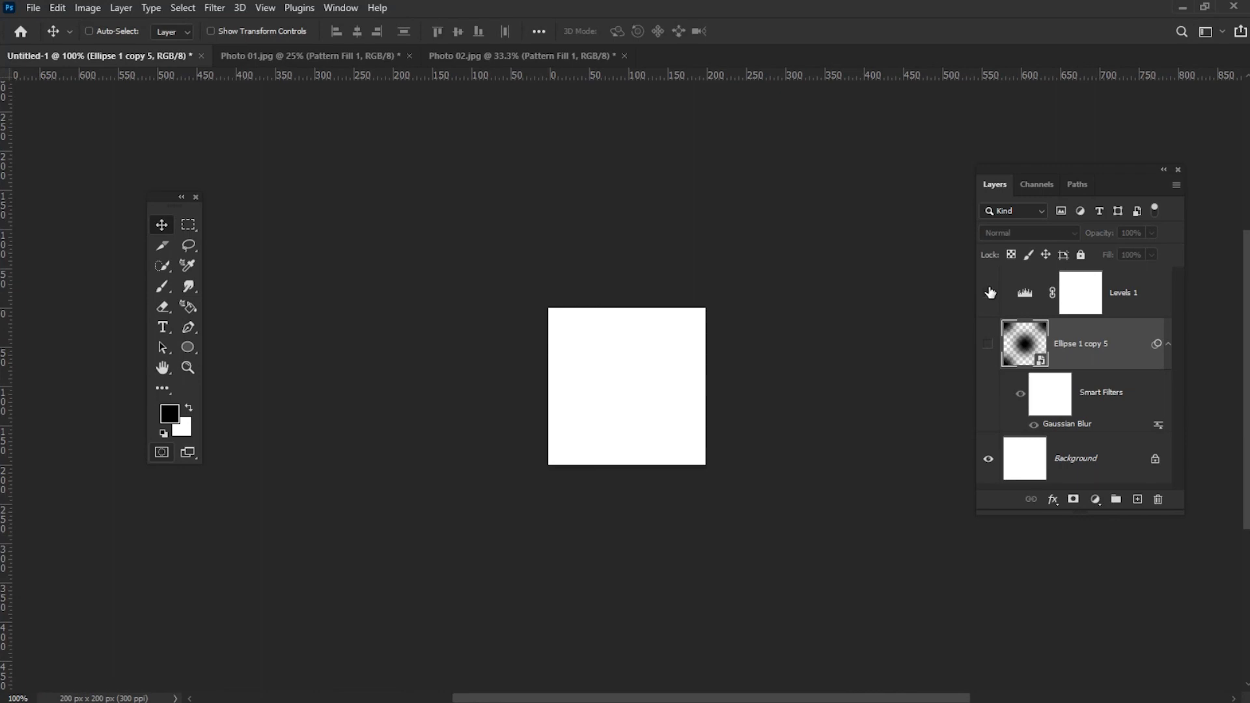
pyautogui.click(187, 346)
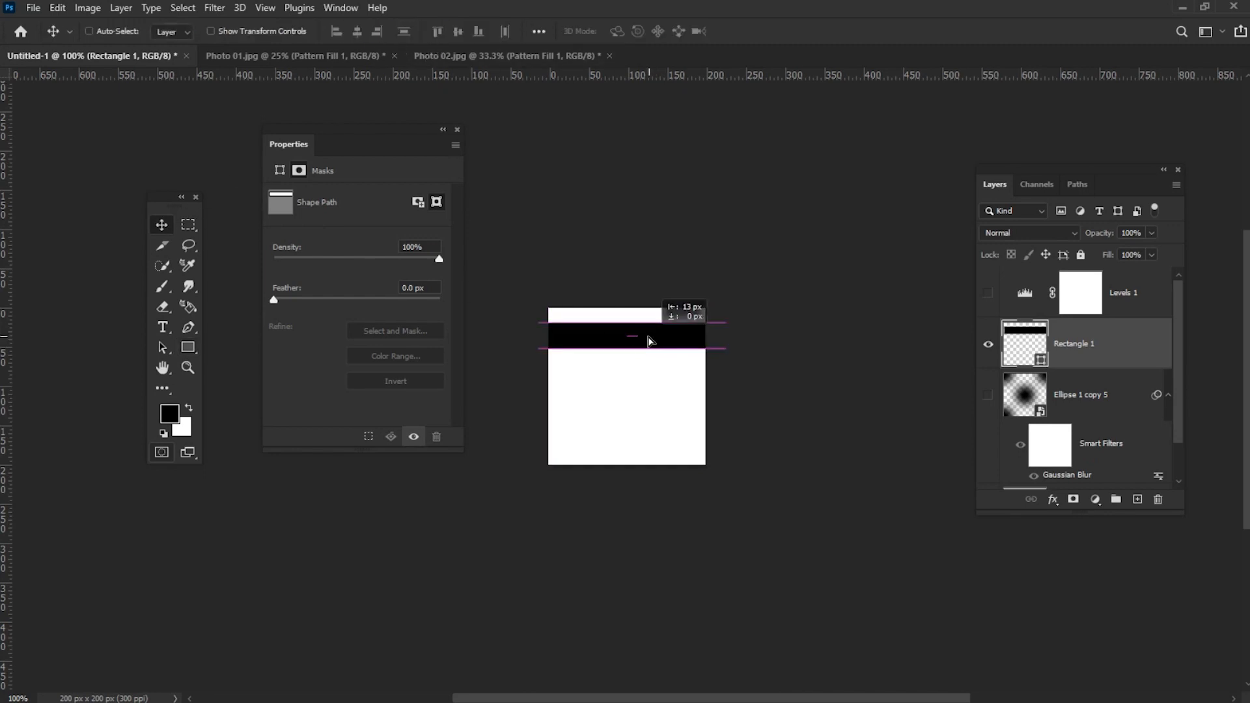
pyautogui.moveTo(649, 341); pyautogui.dragTo(665, 327)
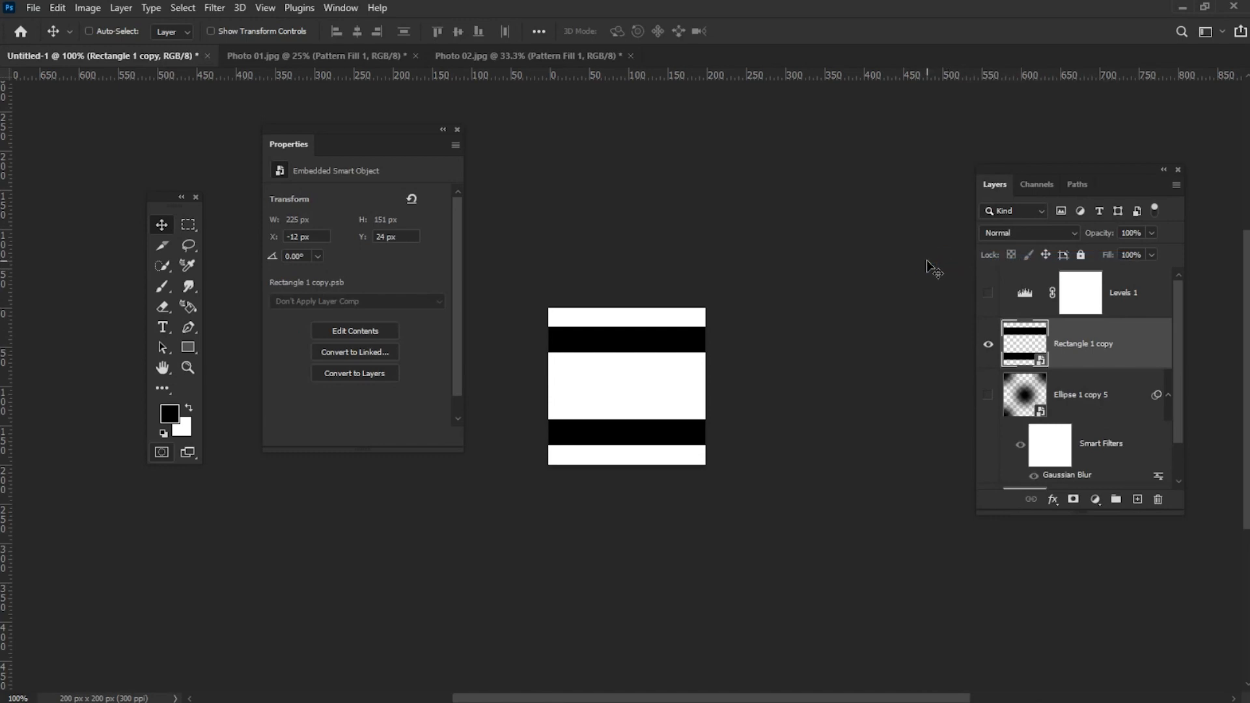
# - Soften the stripe tile with a 15 px Gaussian Blur
pyautogui.click(214, 8)
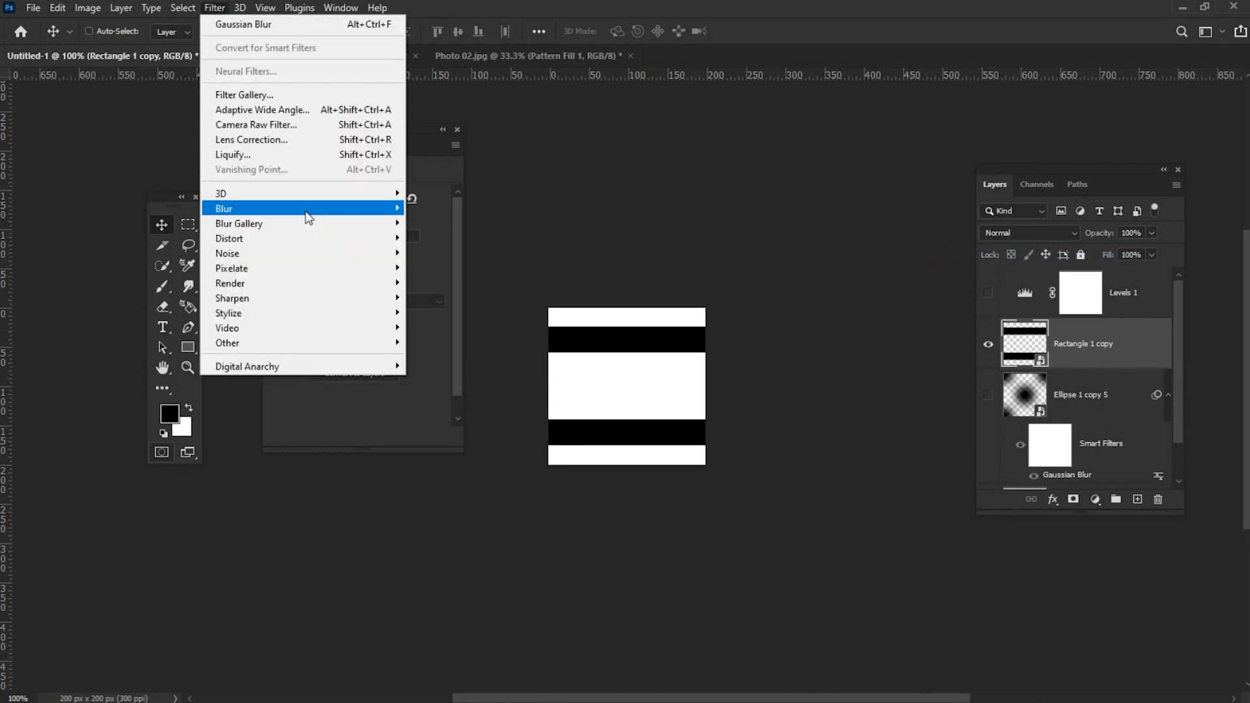
pyautogui.click(222, 208)
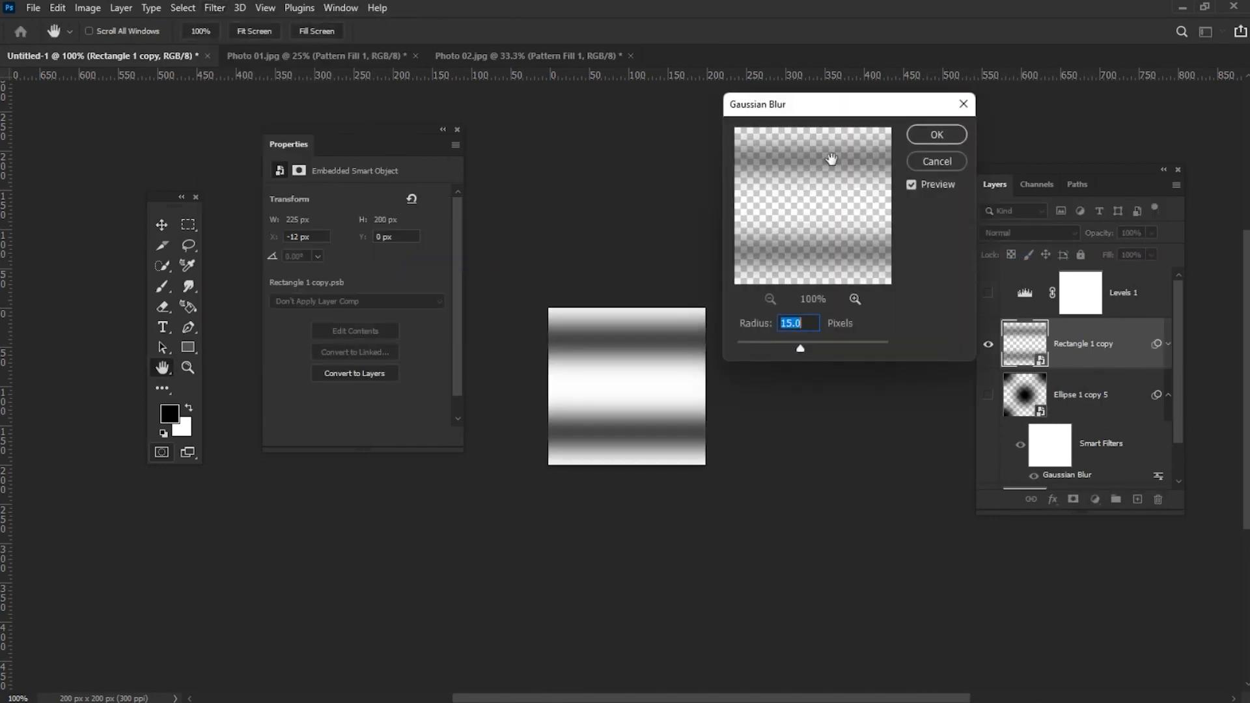
pyautogui.click(56, 8)
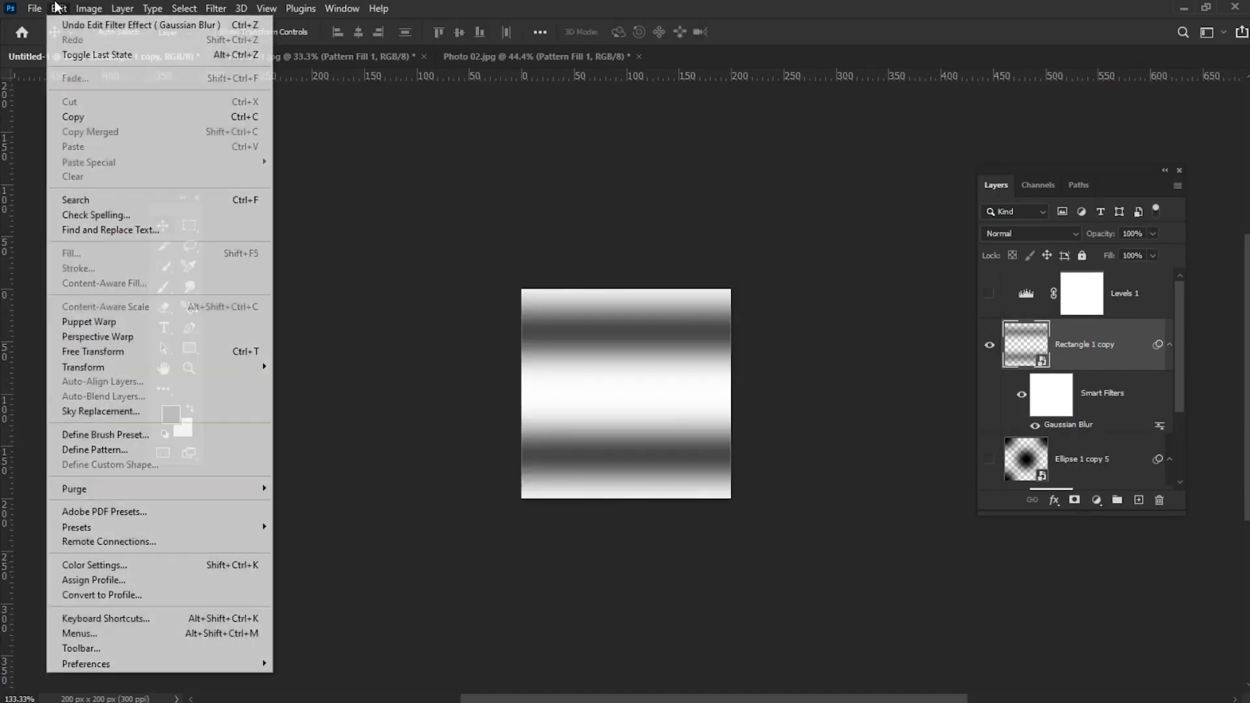
# - Define the blurred stripe tile as a pattern named 'Pattern 03'
pyautogui.click(96, 449)
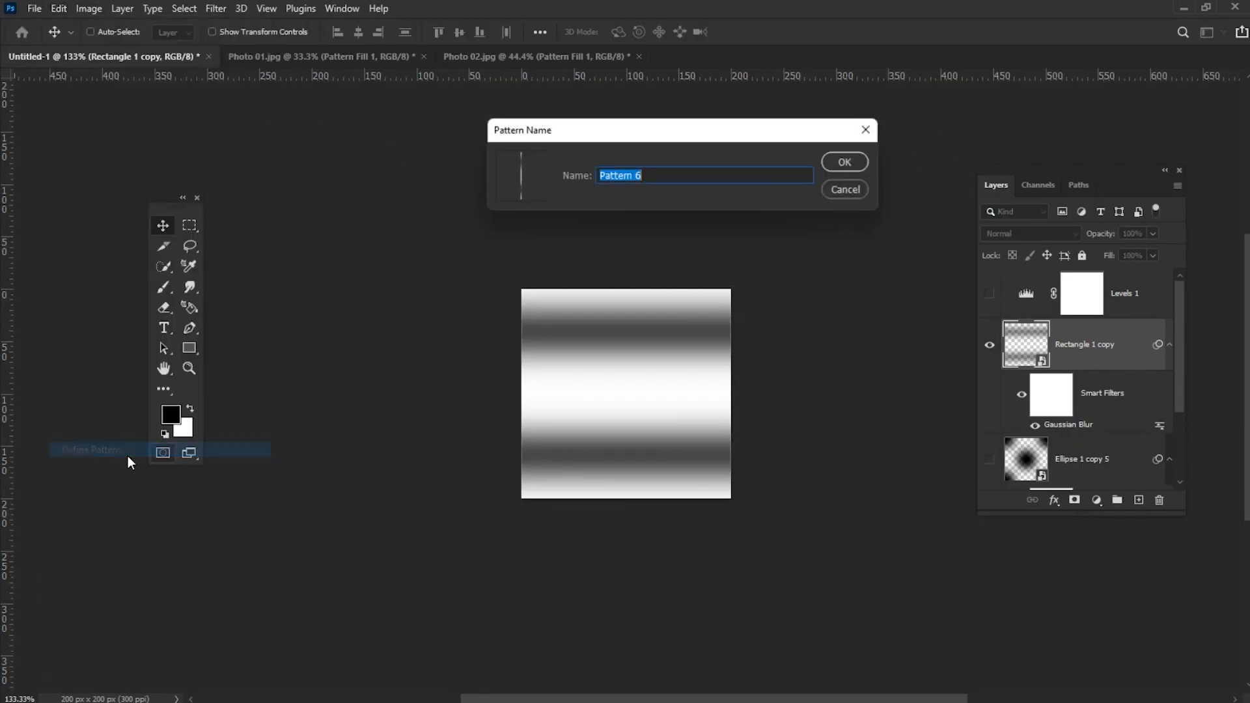
pyautogui.write('Pattern 0')
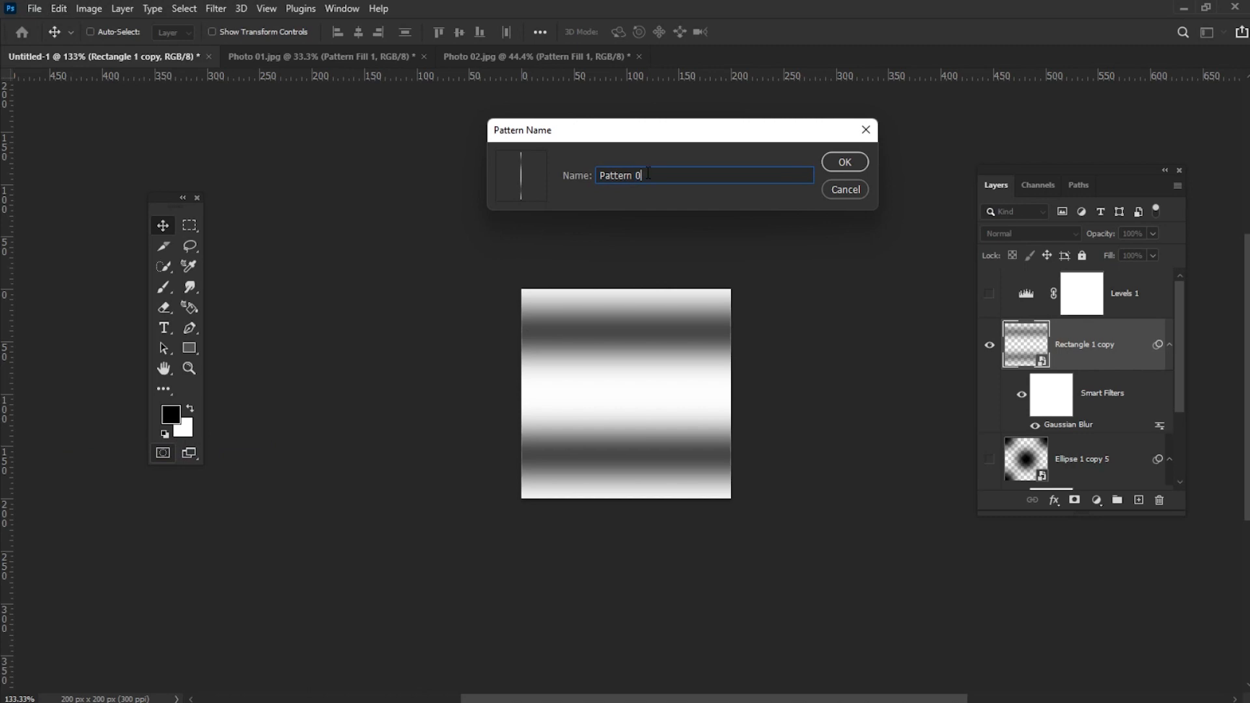
pyautogui.write('3')
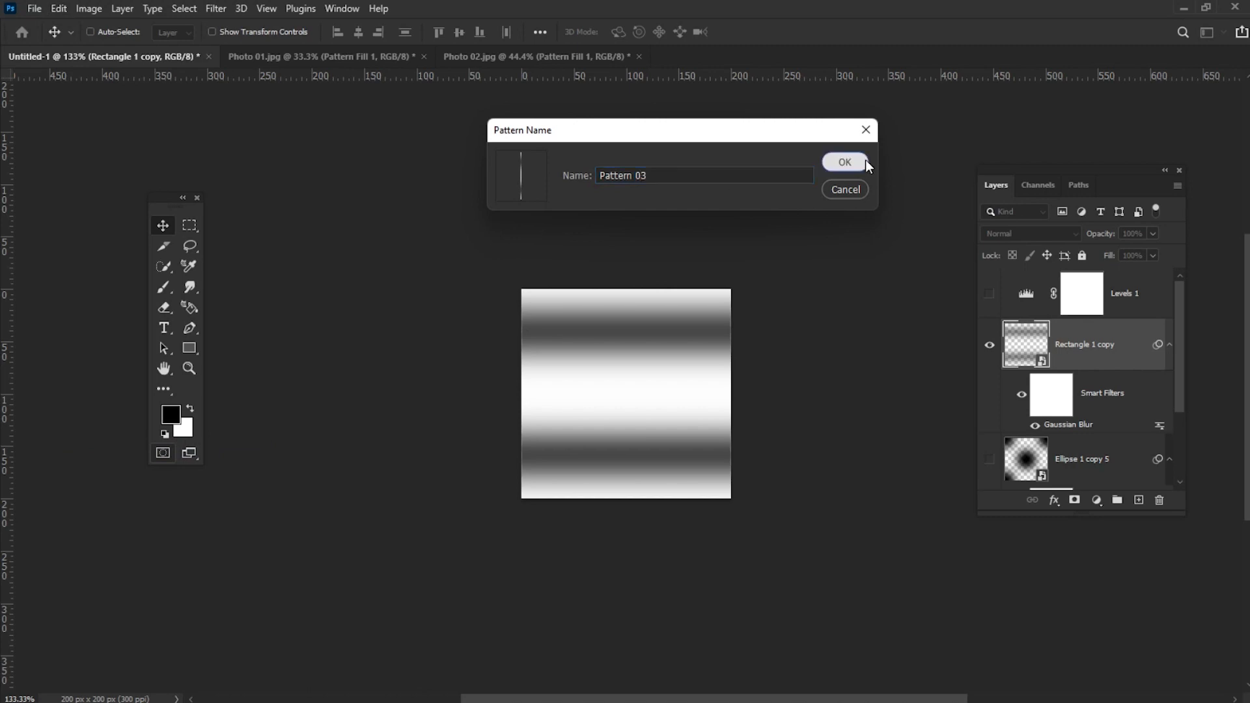
pyautogui.click(843, 161)
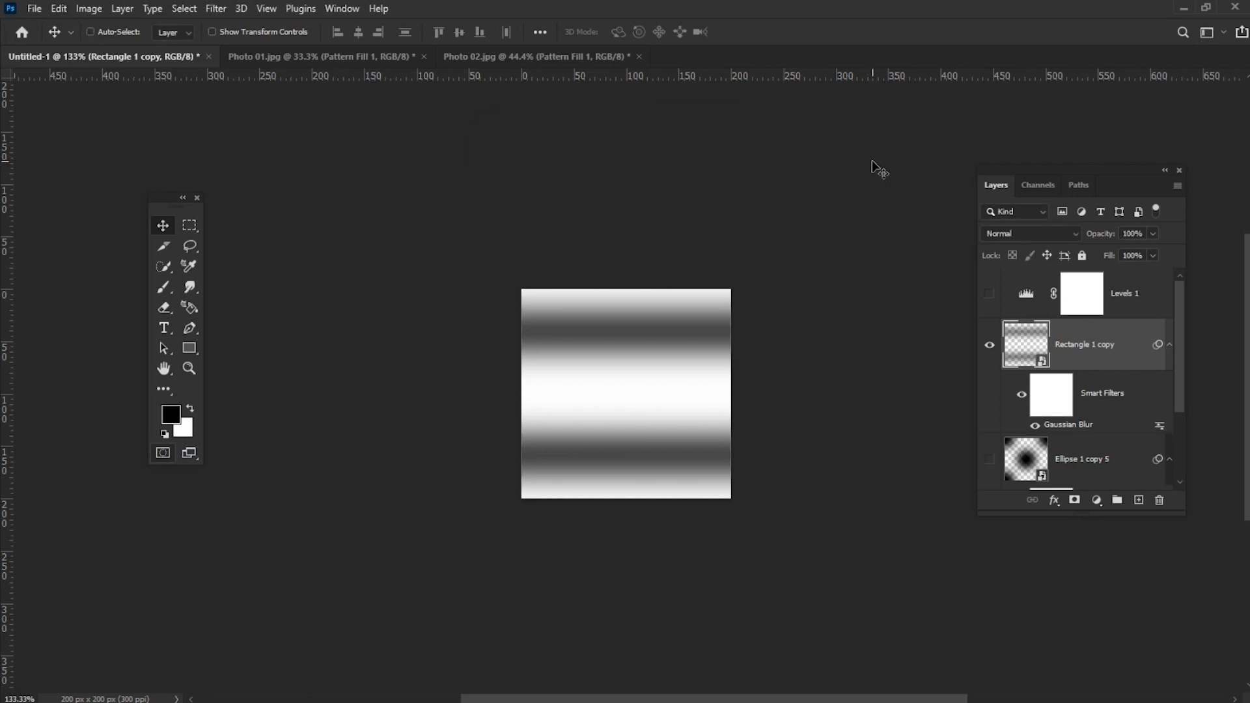
pyautogui.moveTo(296, 92)
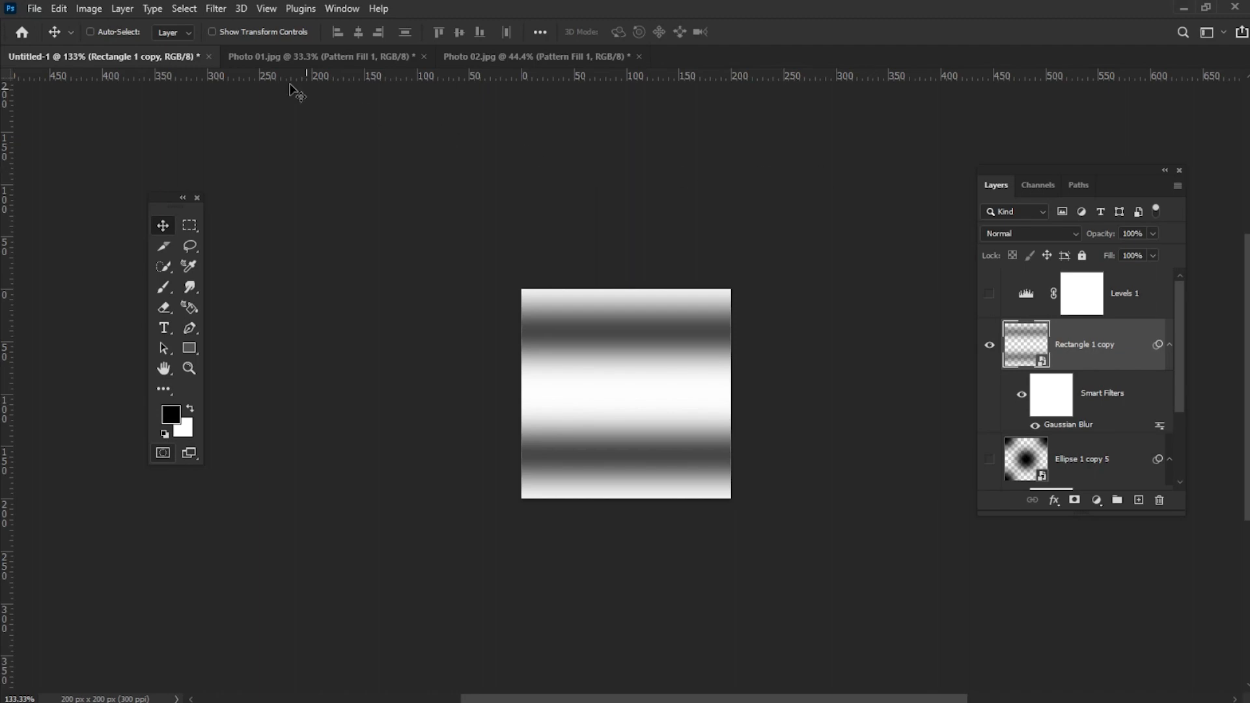
# - Open Photo 03 in its own document tab
pyautogui.click(33, 8)
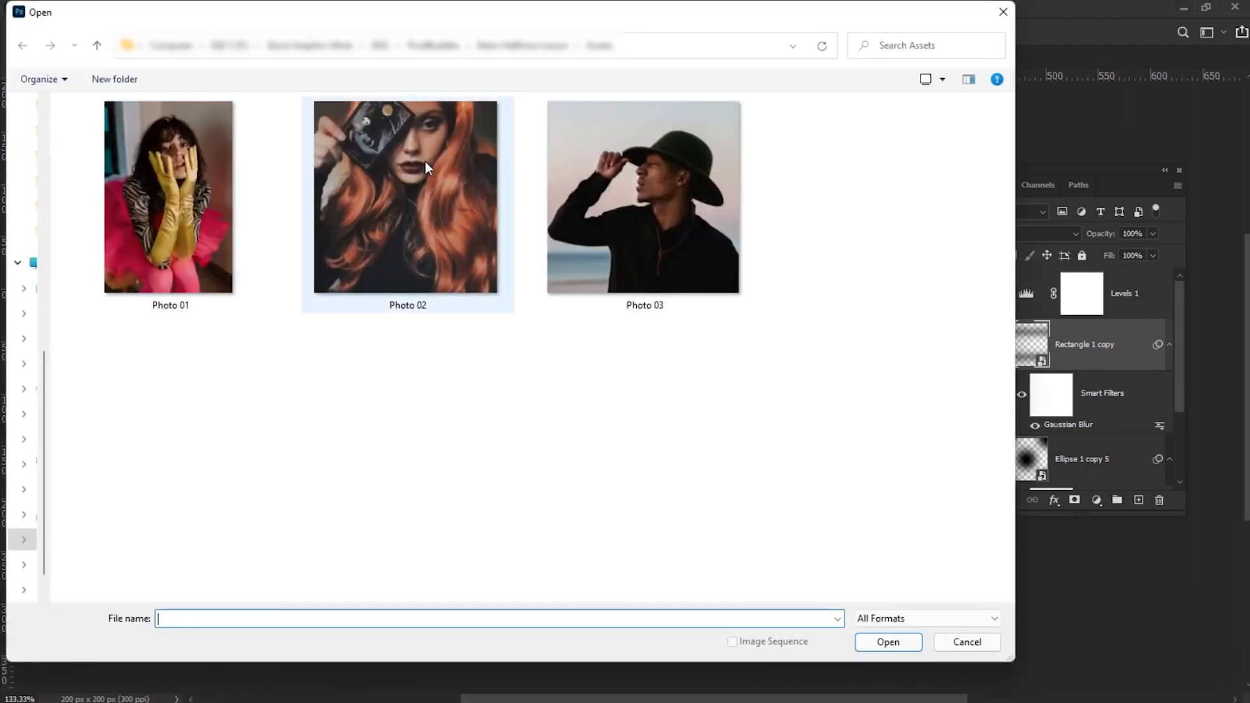
pyautogui.doubleClick(642, 197)
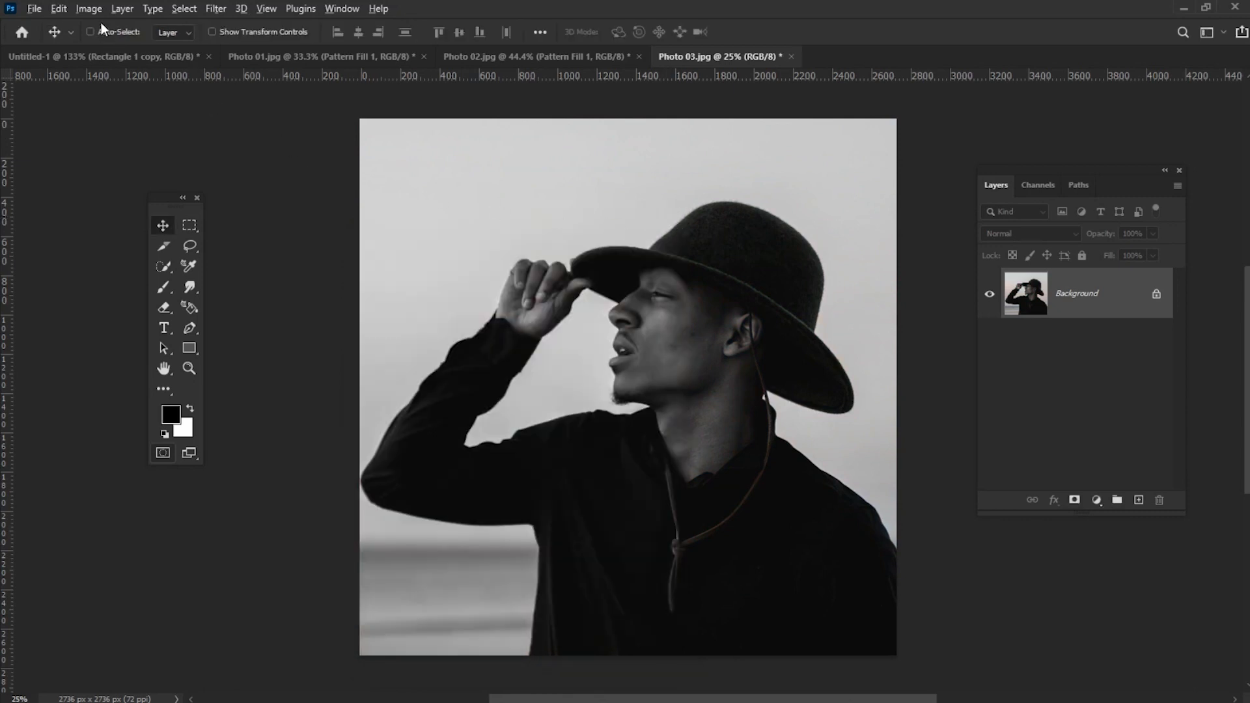
# - Add a Pattern Fill layer to Photo 03 using the blurred stripe pattern at 15% scale
pyautogui.click(121, 9)
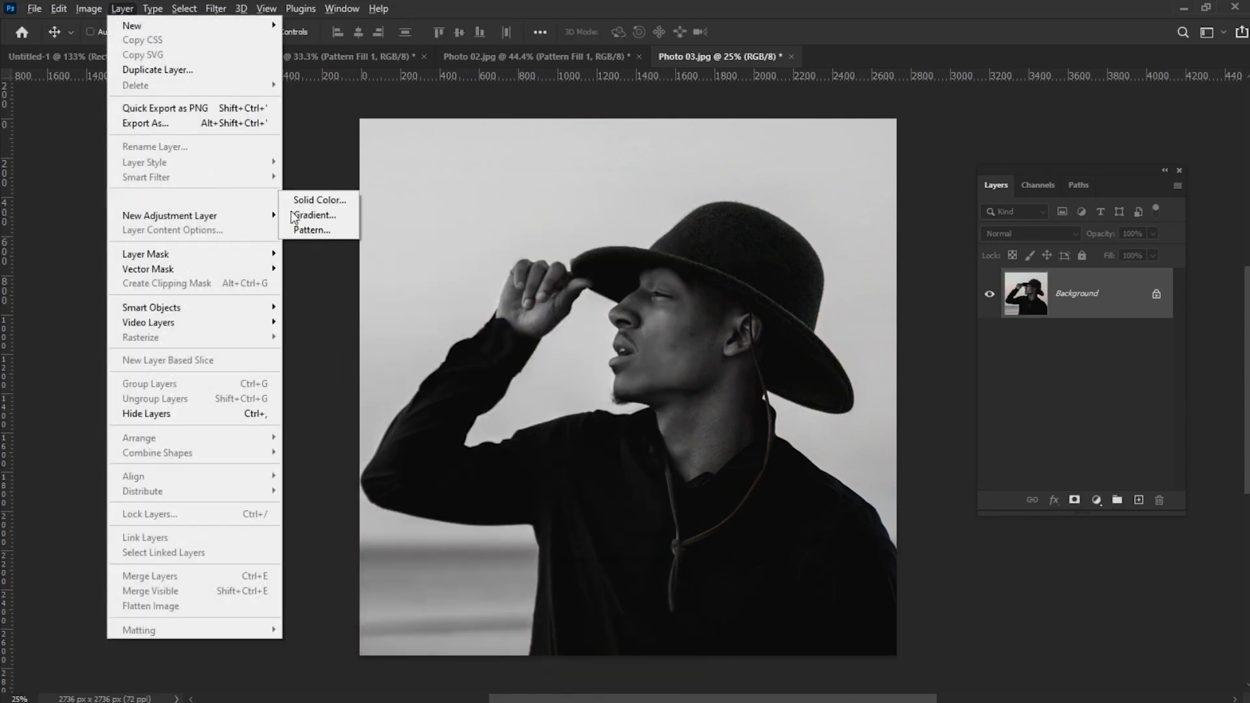
pyautogui.click(311, 229)
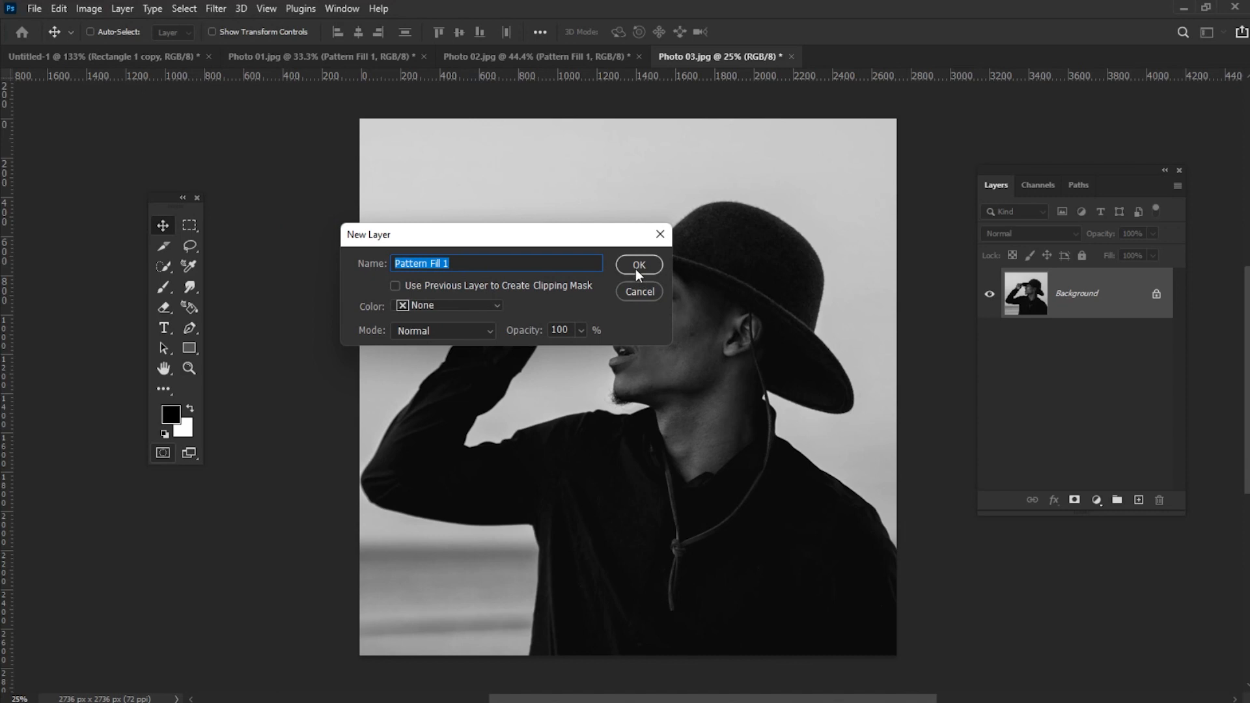
pyautogui.click(638, 264)
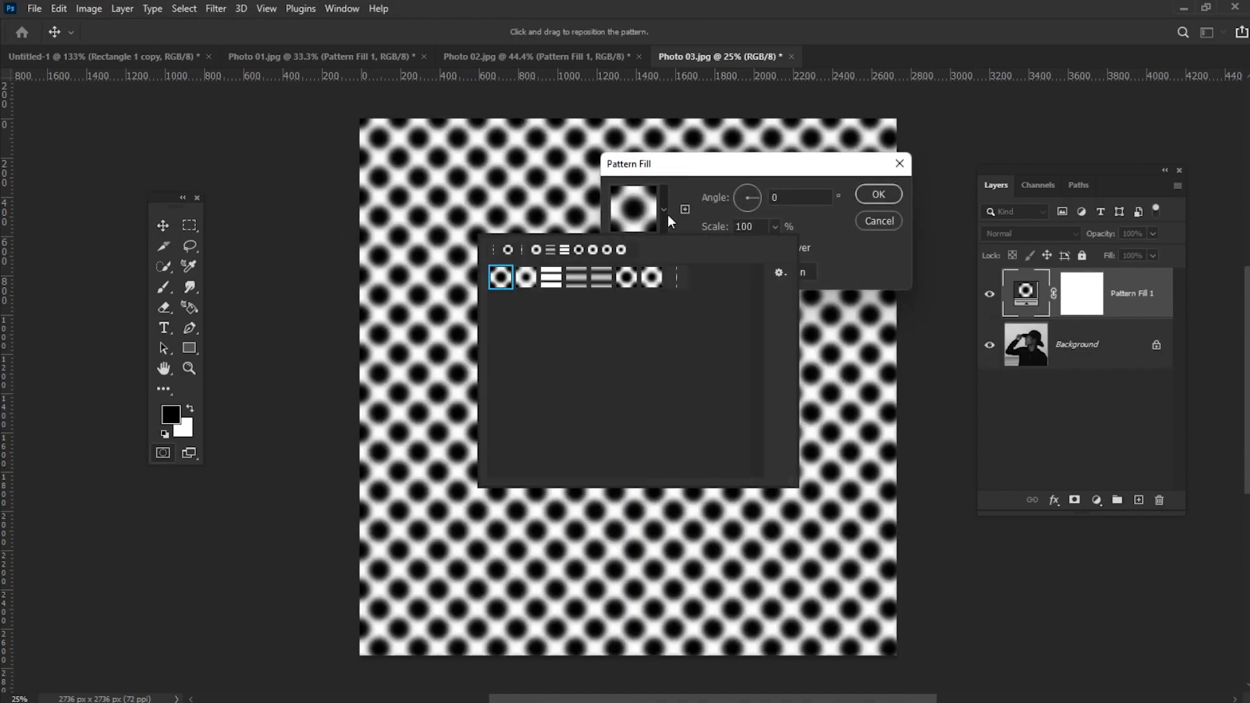
pyautogui.click(550, 276)
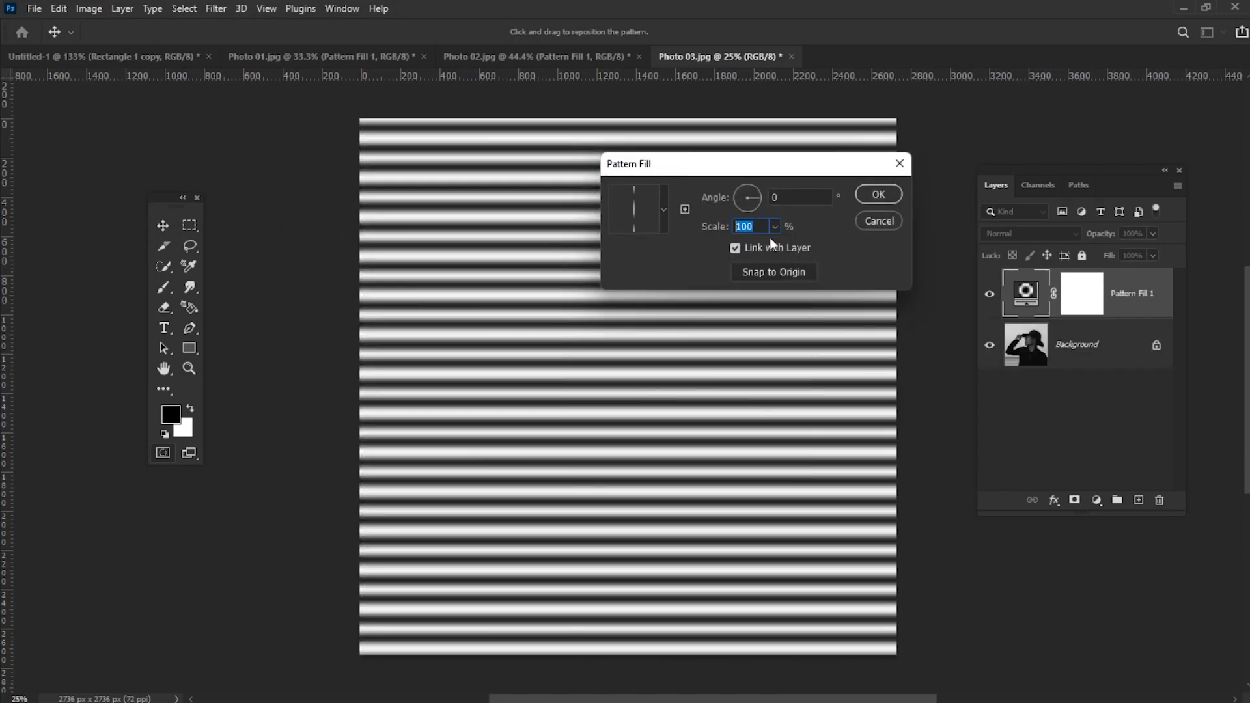
pyautogui.write('15')
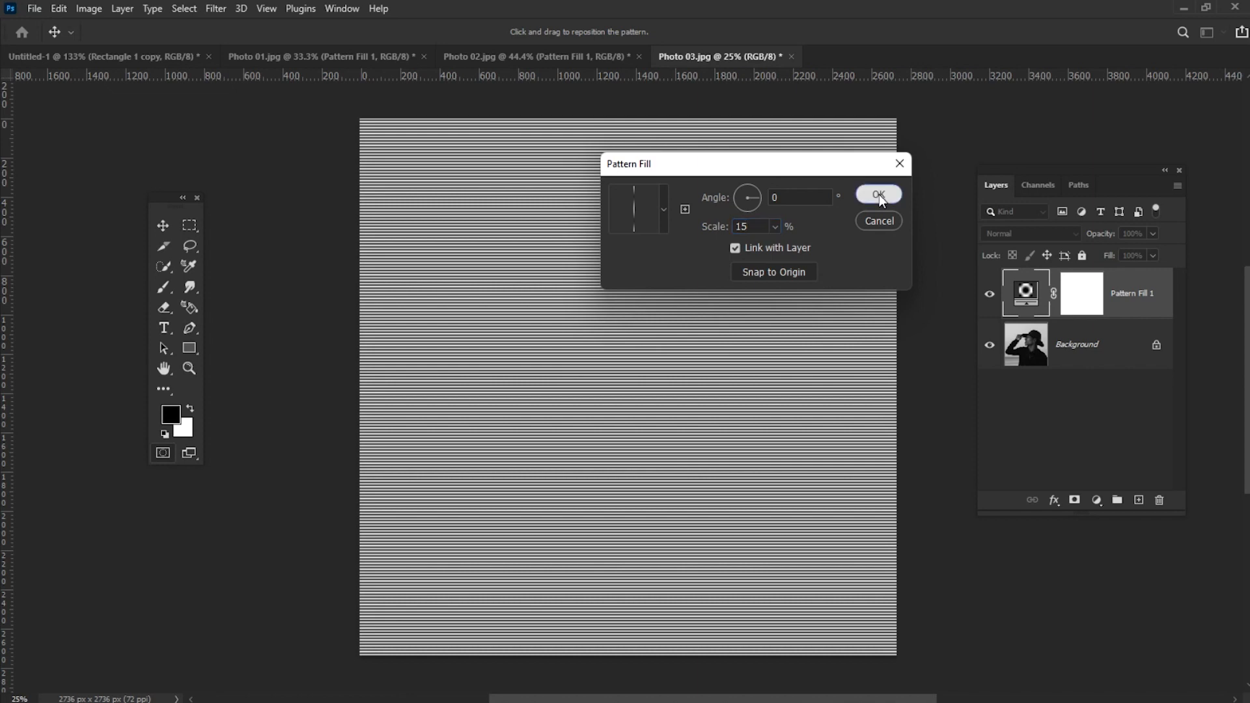
pyautogui.click(1031, 233)
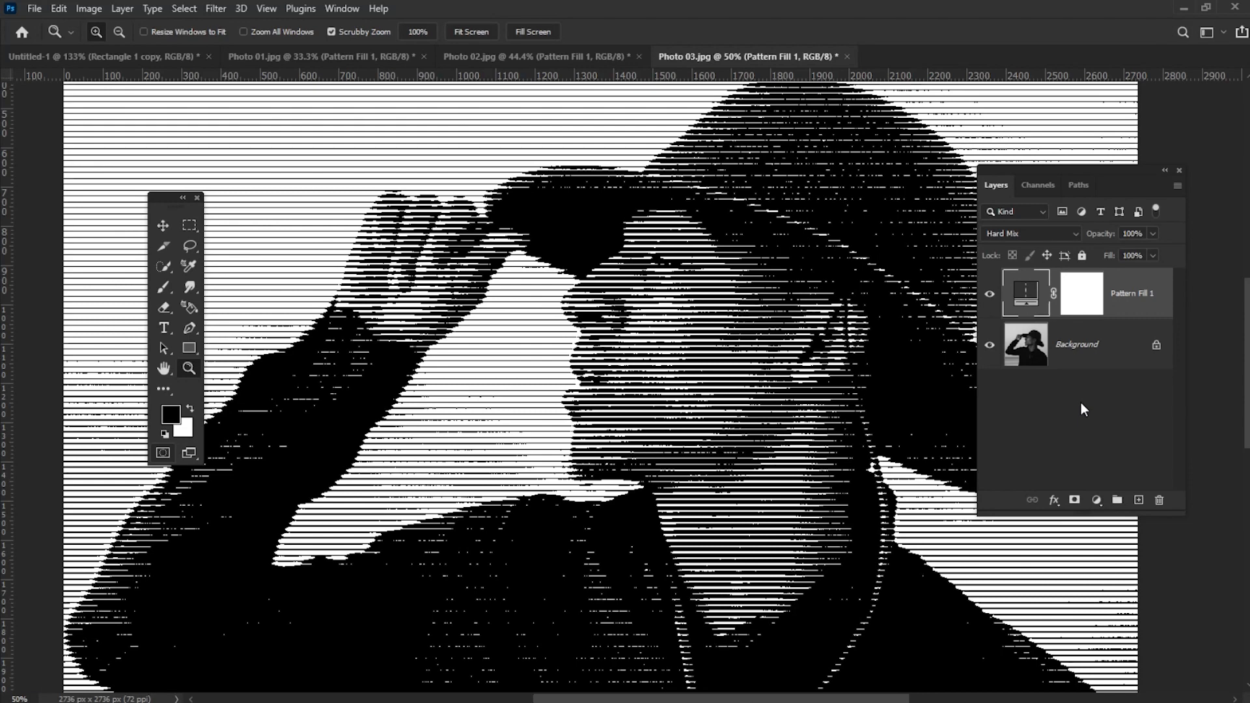
# - Set the stripe pattern fill's angle to 45°
pyautogui.doubleClick(1026, 293)
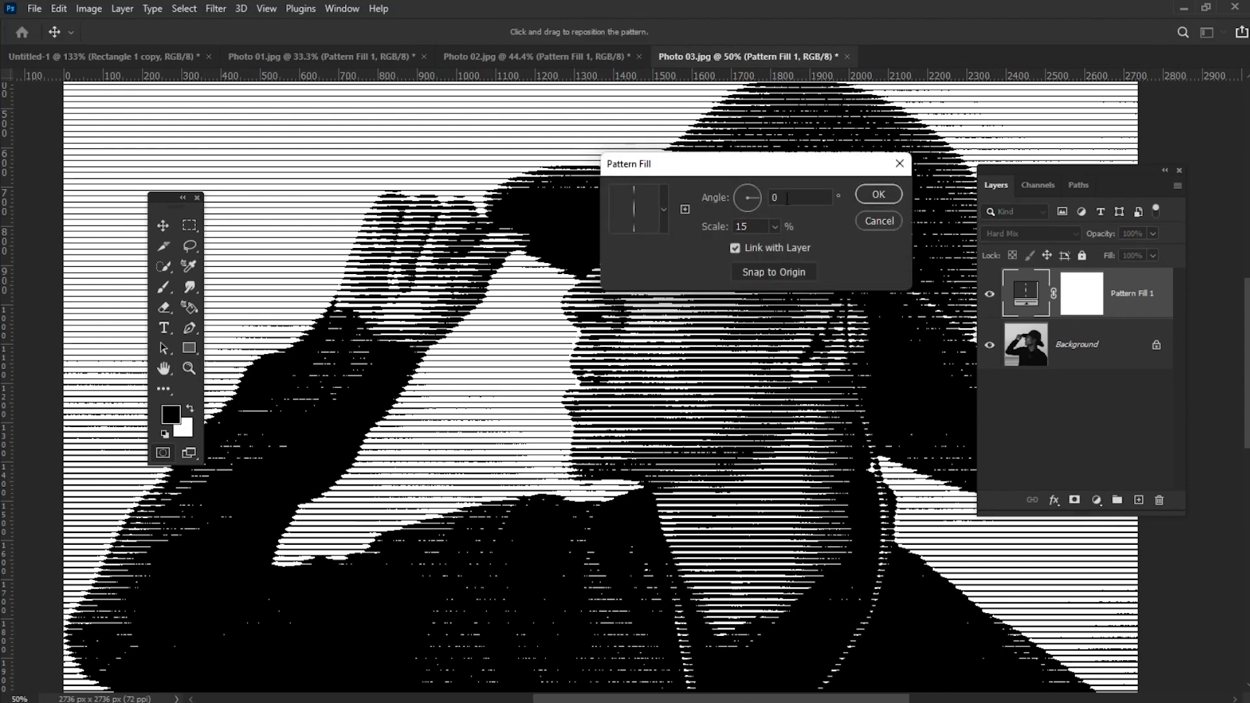
pyautogui.write('45')
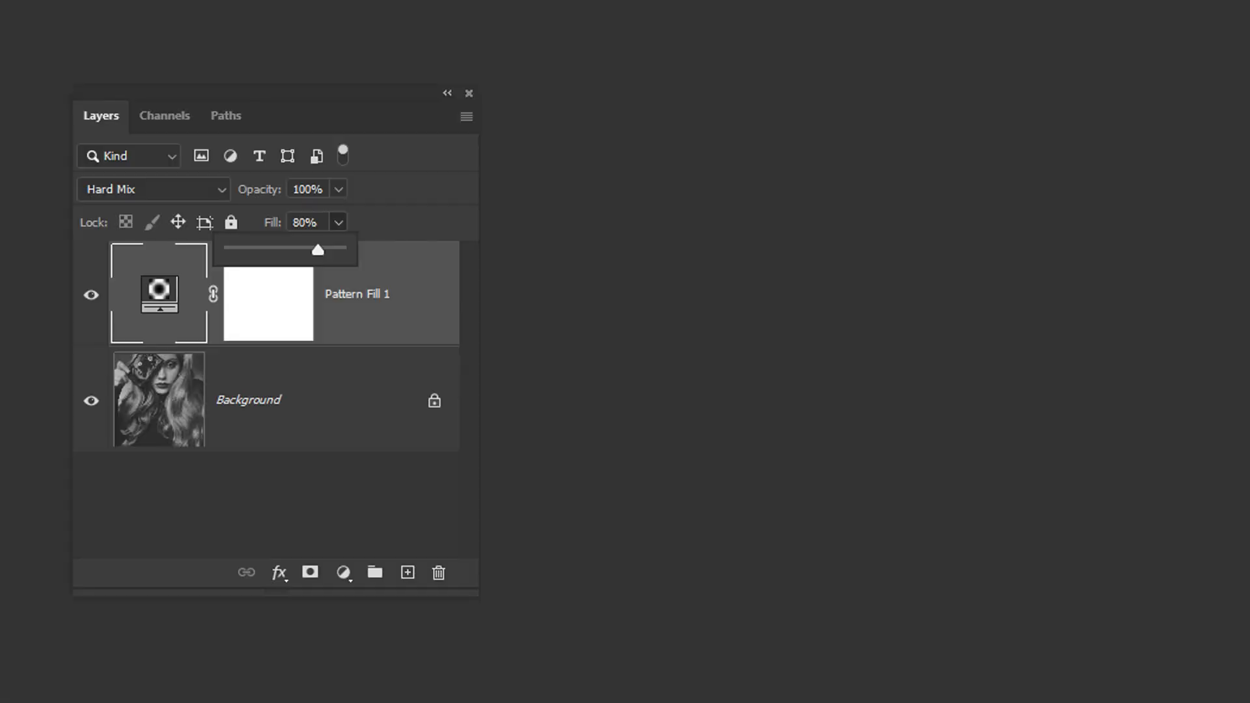
# - Reopen Photo 02's dot pattern fill settings to set a 45° angle at 15% scale
pyautogui.doubleClick(159, 293)
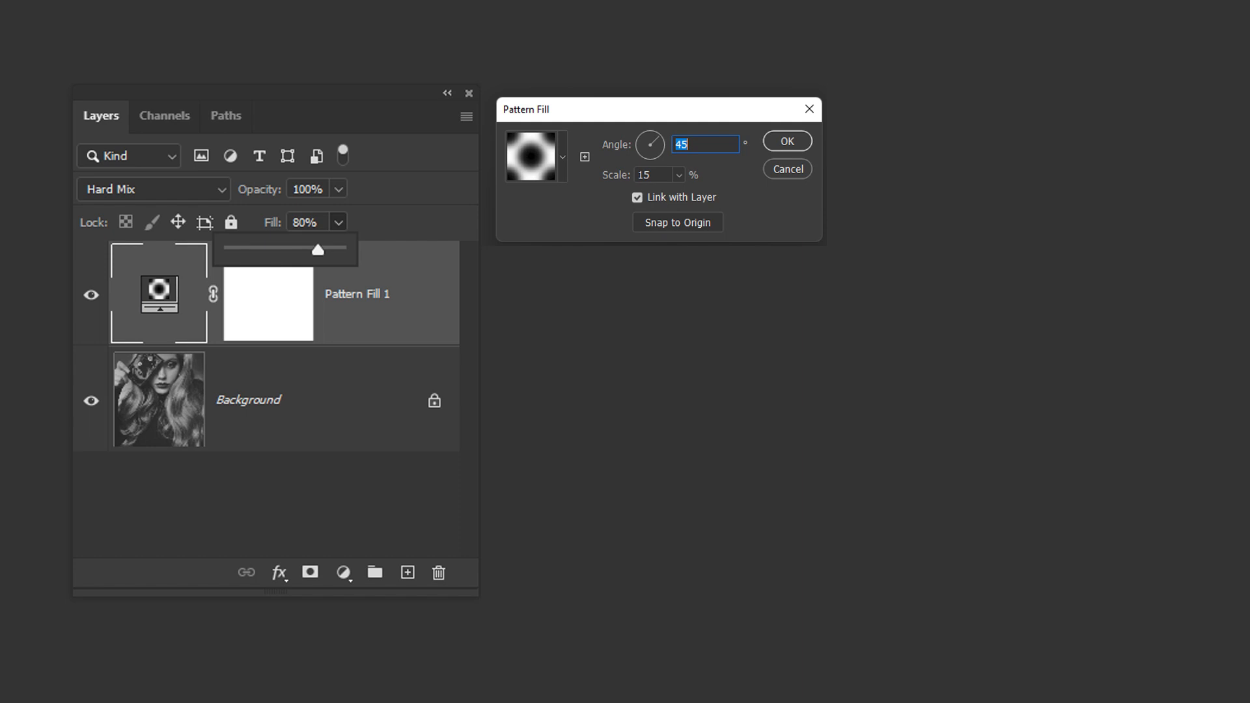